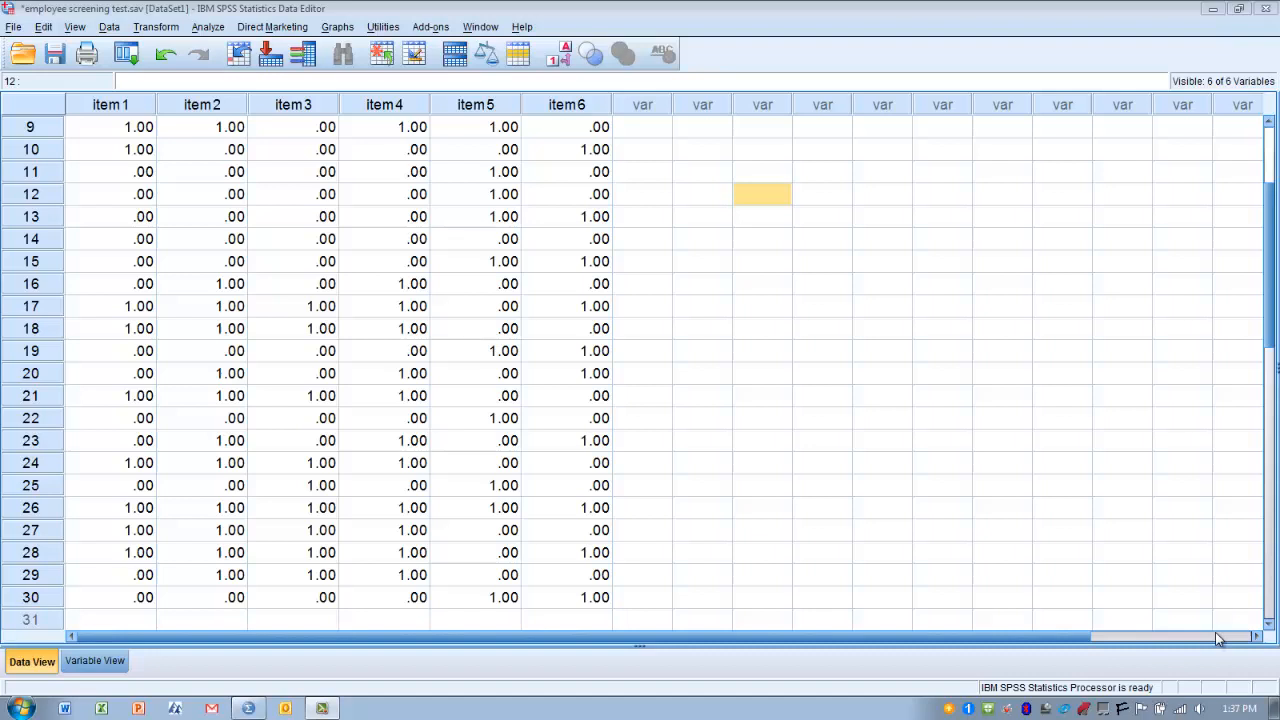
pyautogui.moveTo(990, 587)
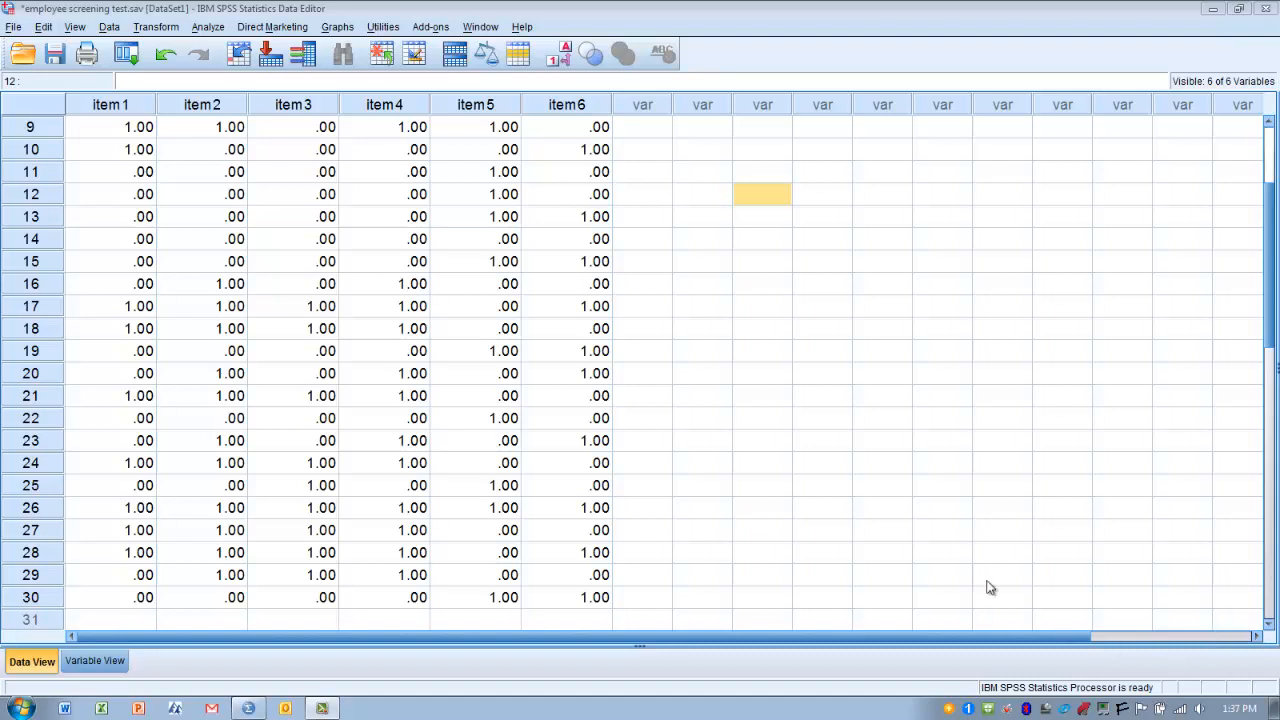
pyautogui.moveTo(517, 261)
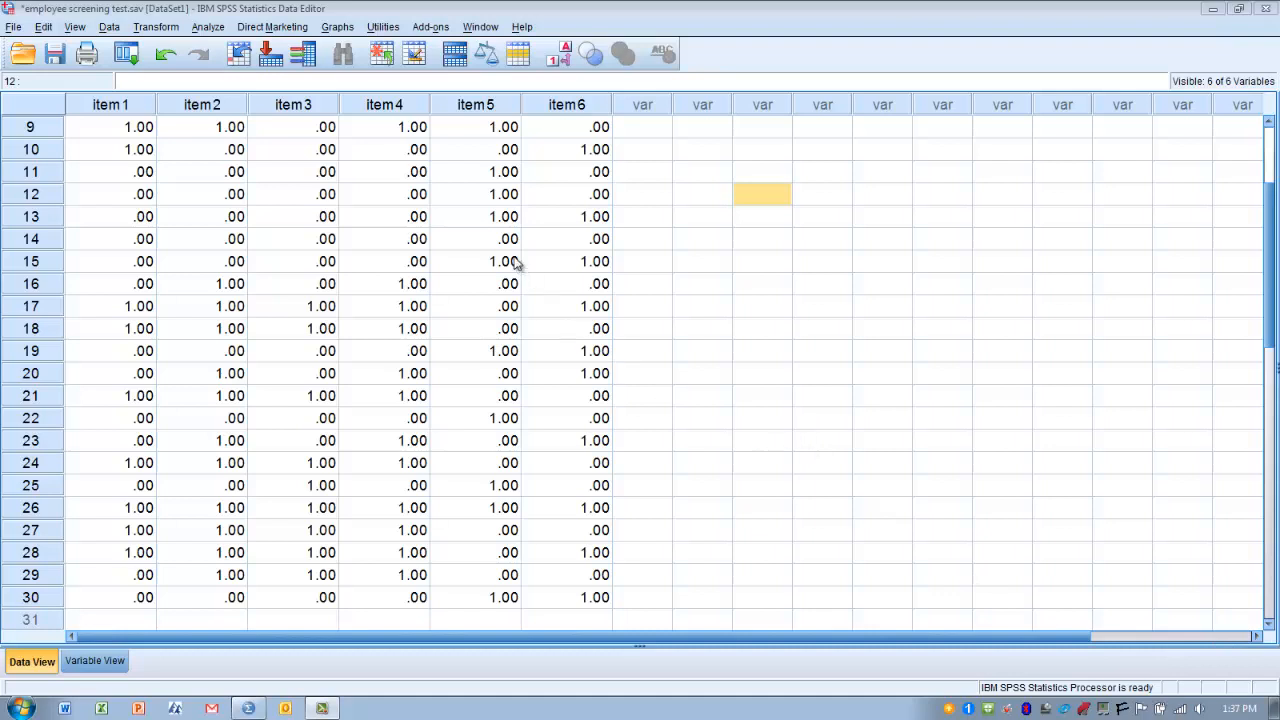
pyautogui.moveTo(665, 349)
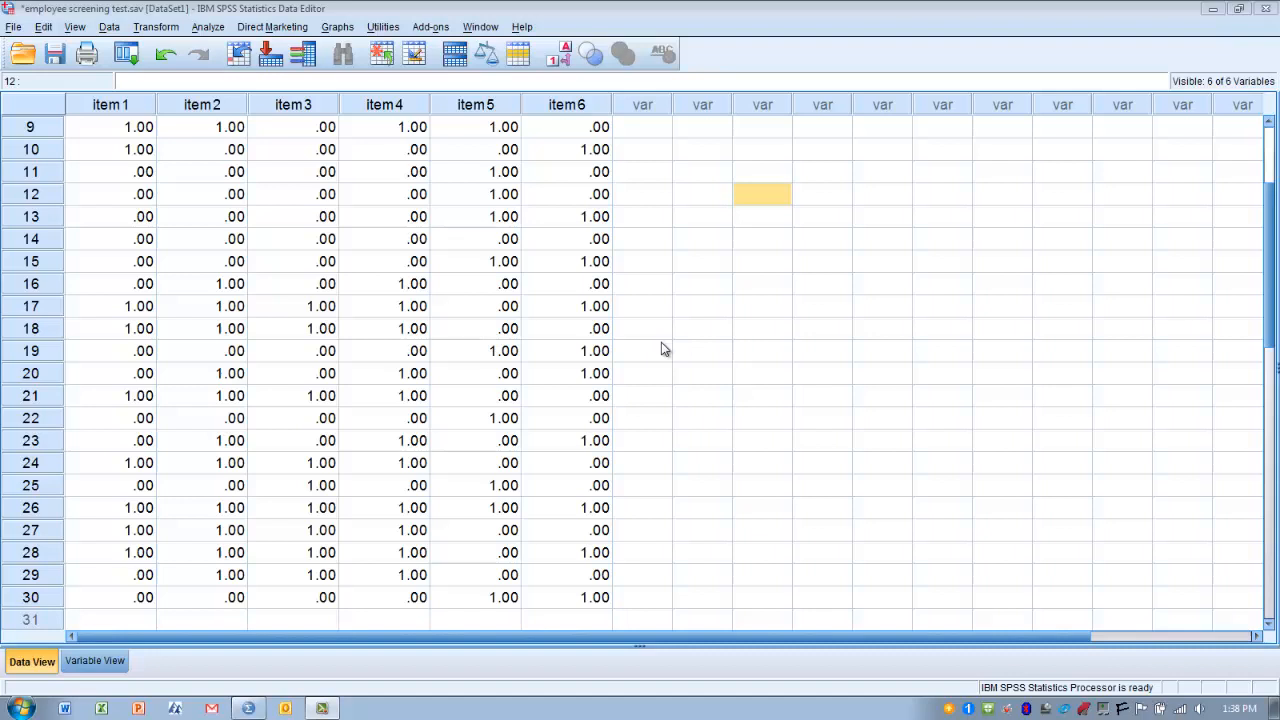
pyautogui.moveTo(272, 240)
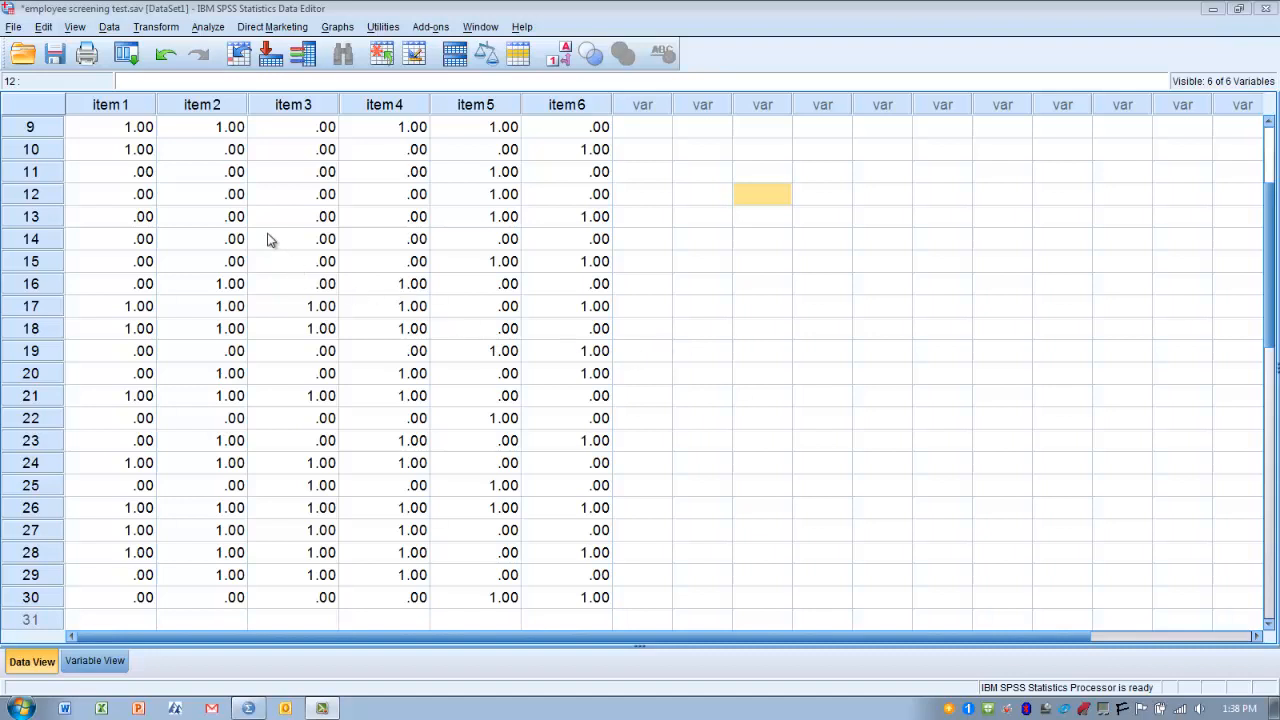
pyautogui.moveTo(263, 232)
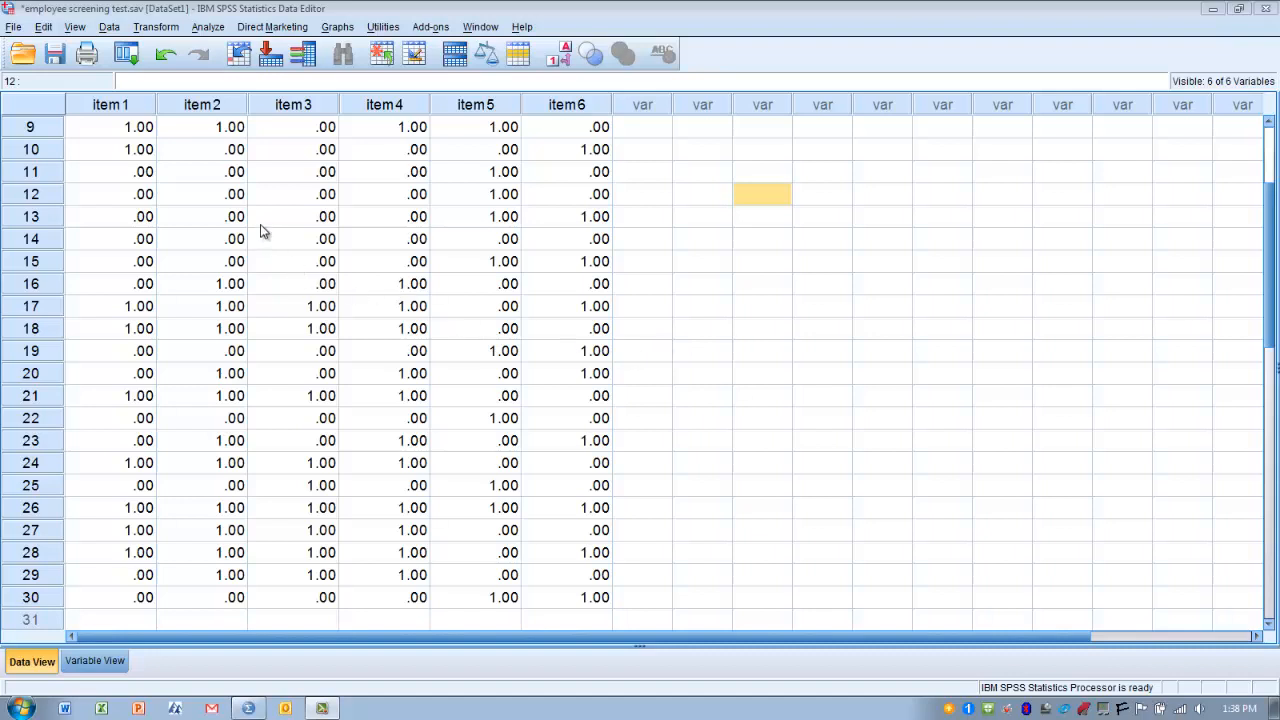
pyautogui.moveTo(207, 27)
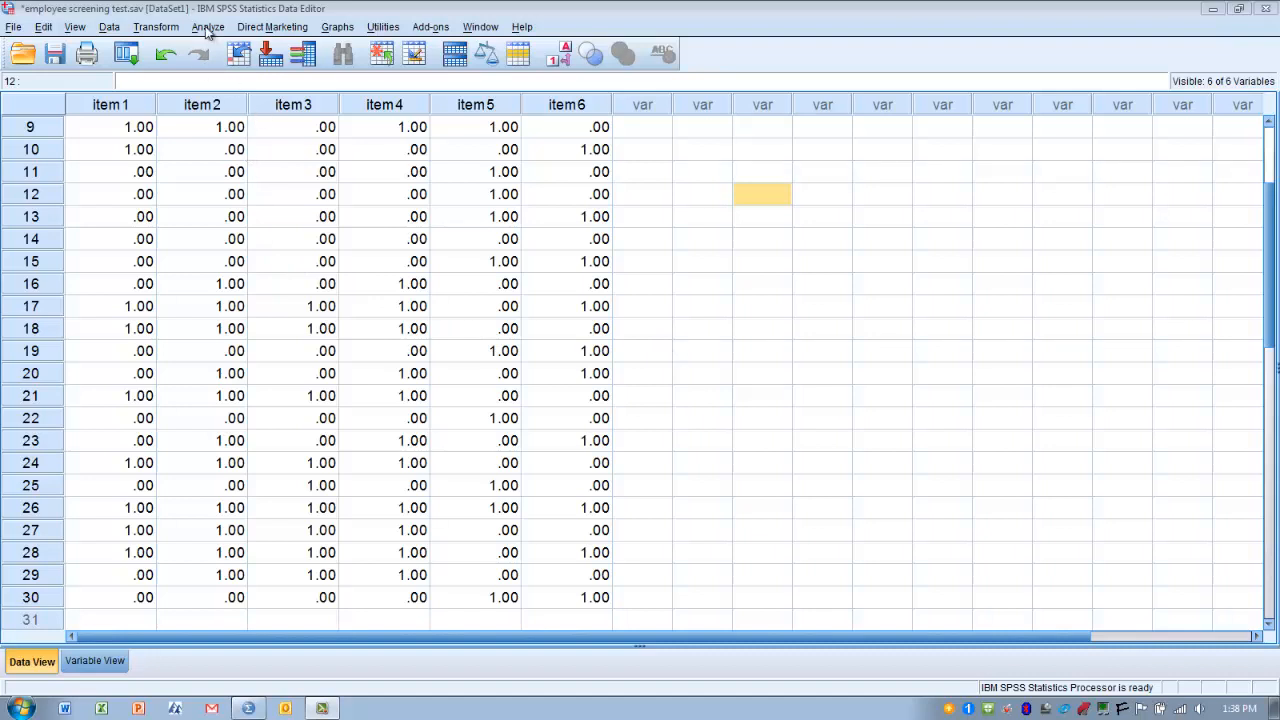
# Step: Open Analyze > Scale > Reliability Analysis with item1–item6 as the scale items
pyautogui.click(207, 27)
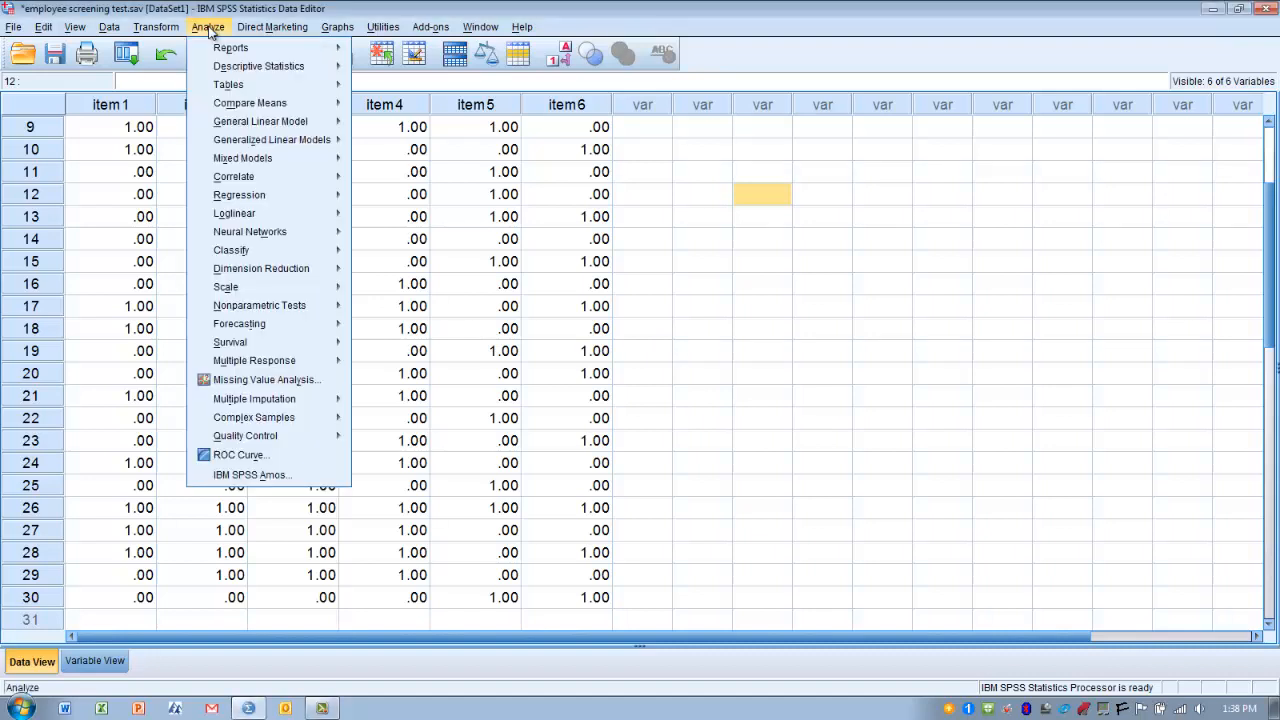
pyautogui.moveTo(225, 287)
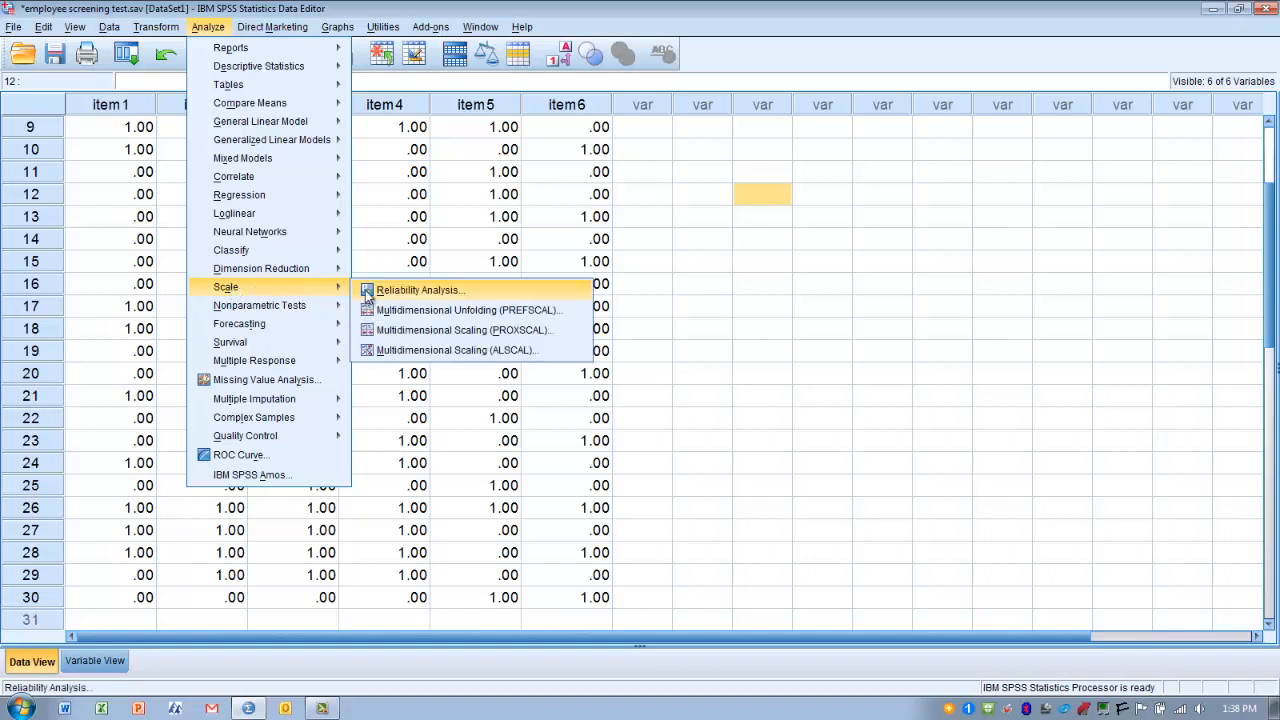
pyautogui.click(419, 290)
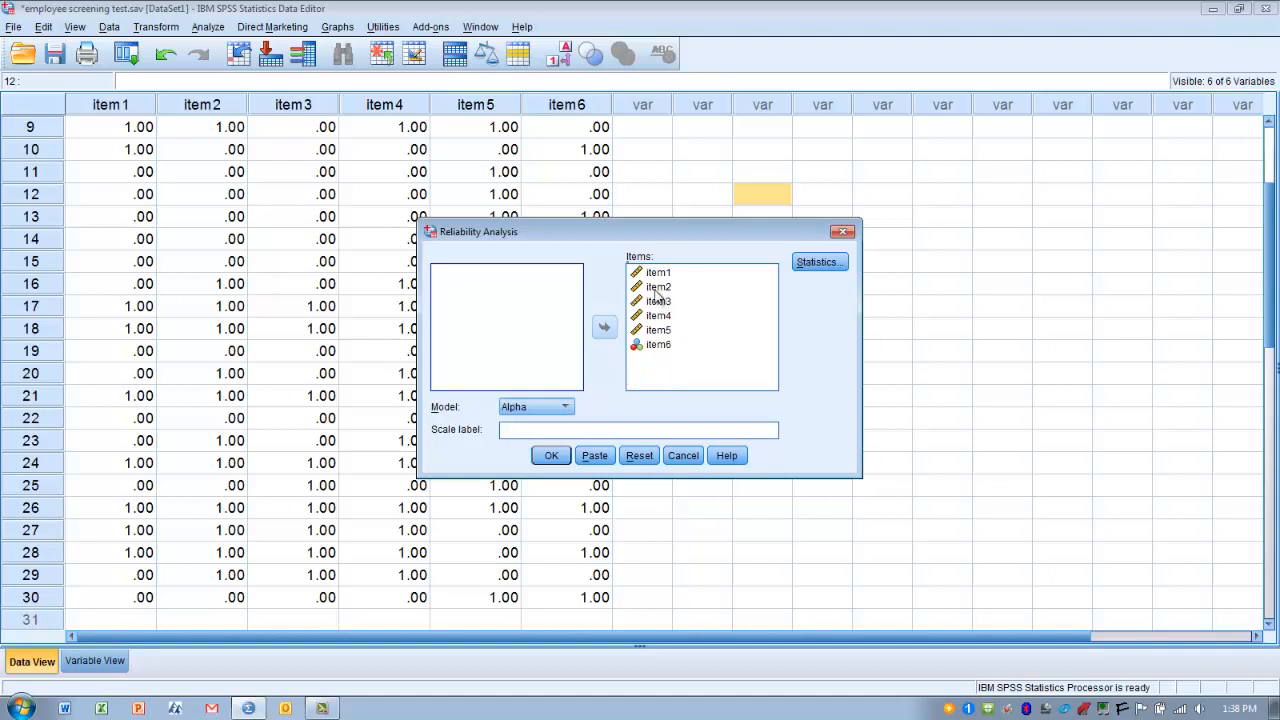
pyautogui.moveTo(632, 312)
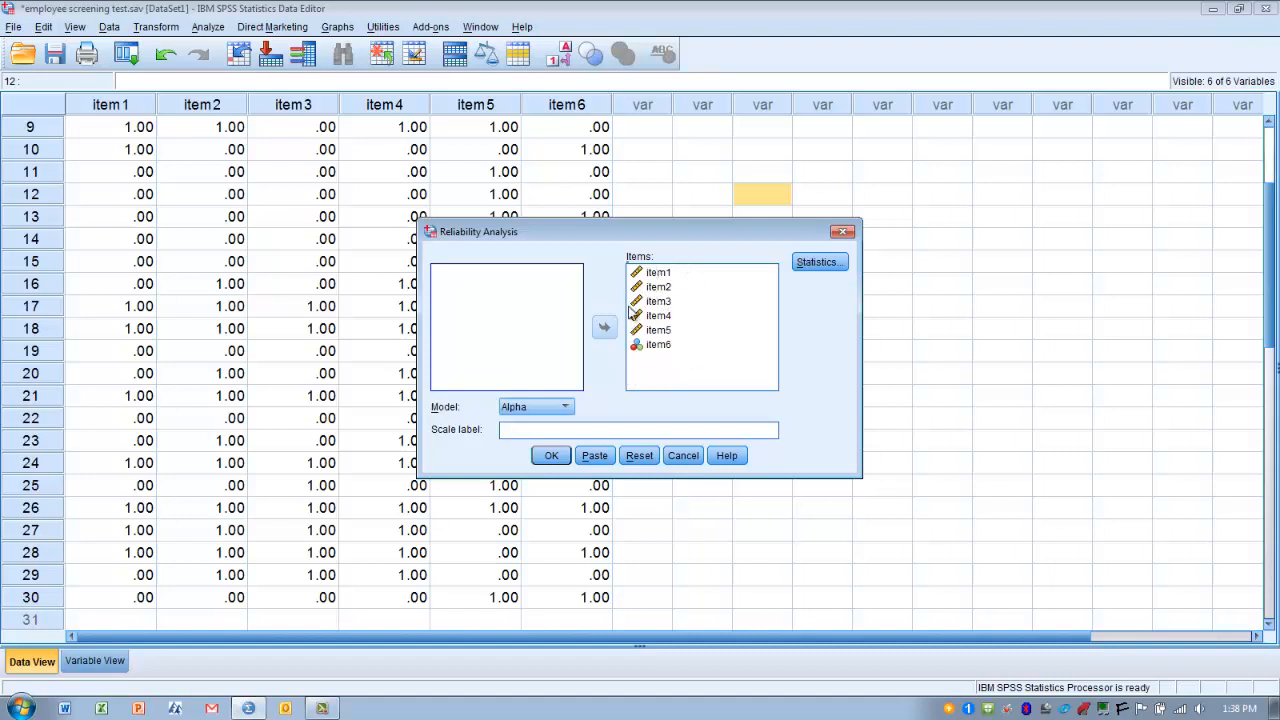
pyautogui.moveTo(655, 372)
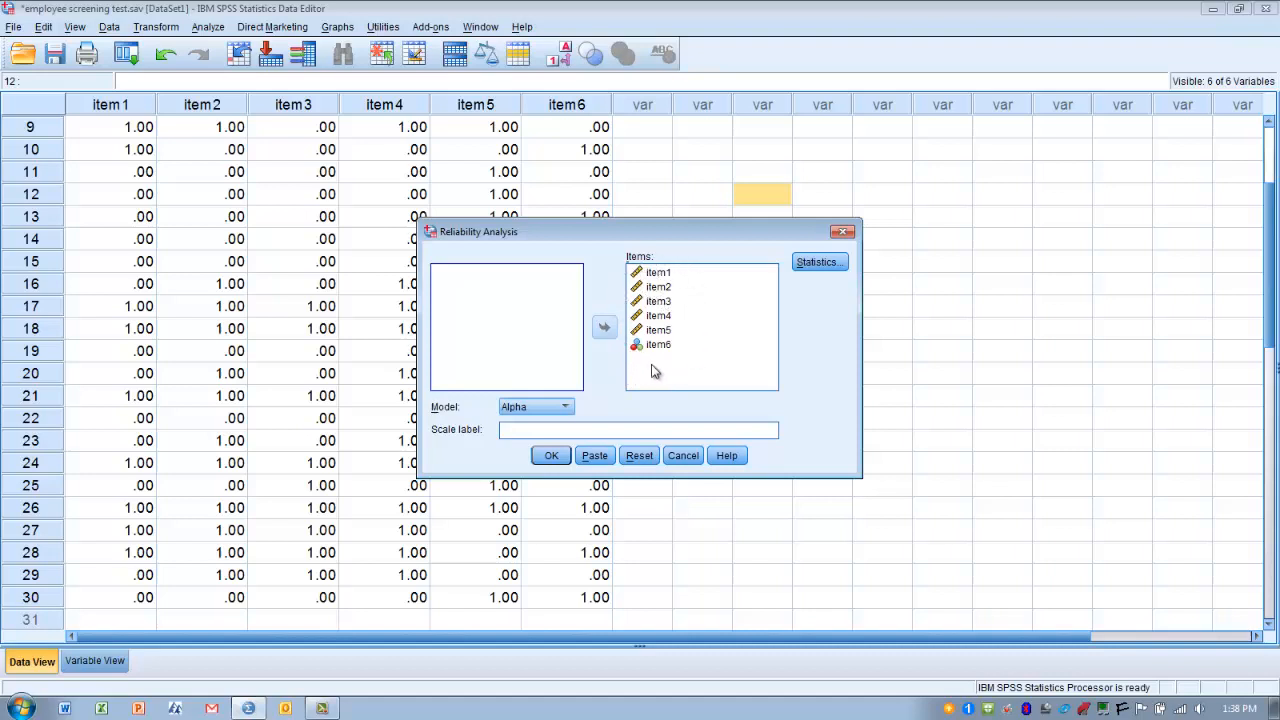
pyautogui.moveTo(697, 377)
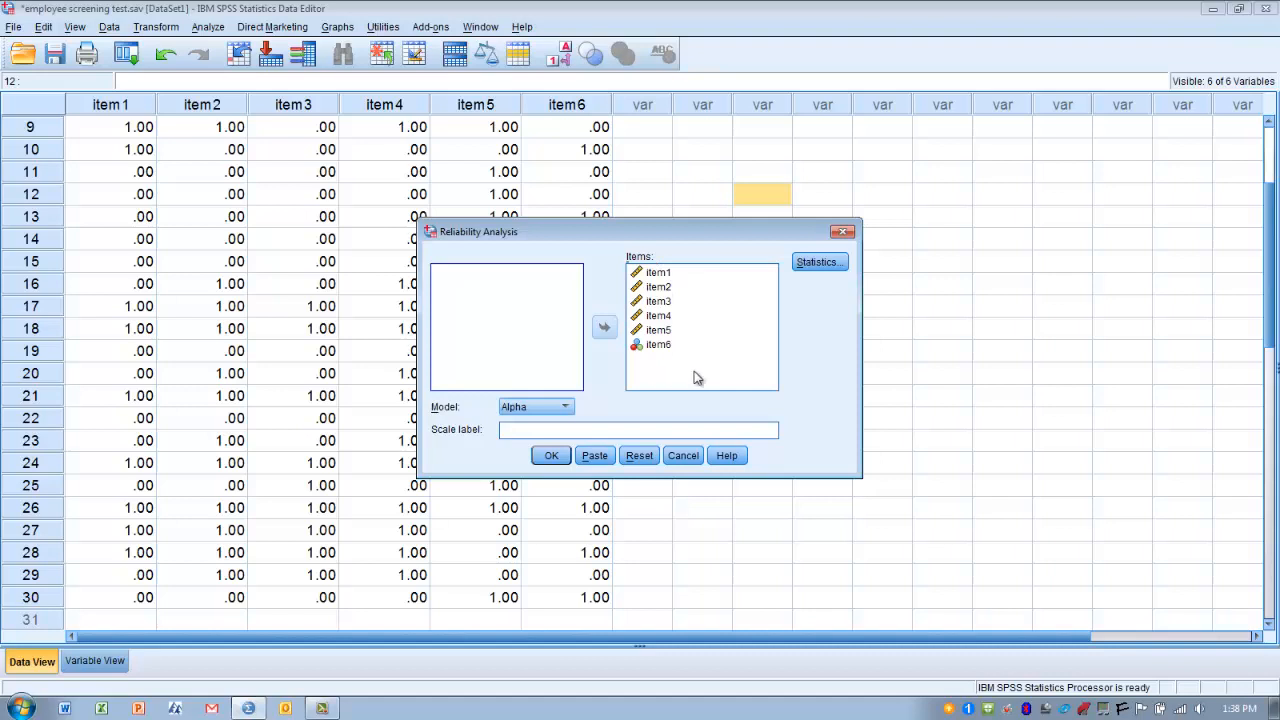
pyautogui.moveTo(611, 402)
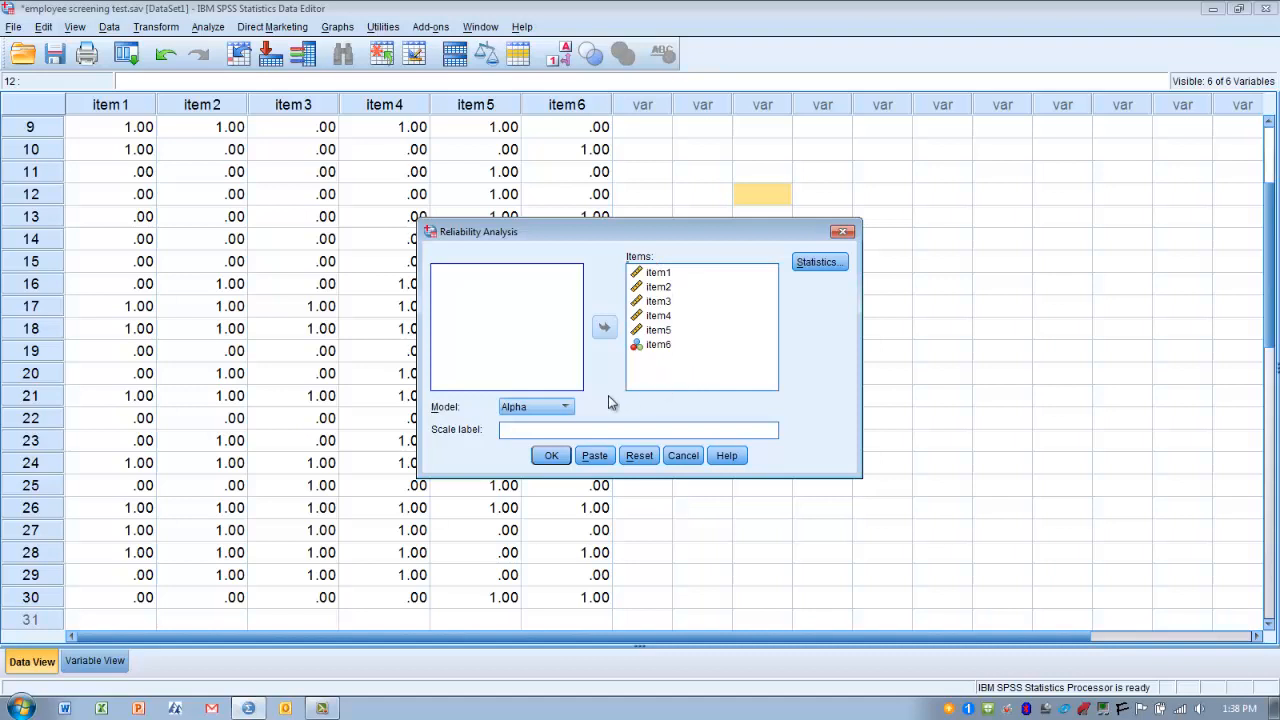
pyautogui.moveTo(675, 383)
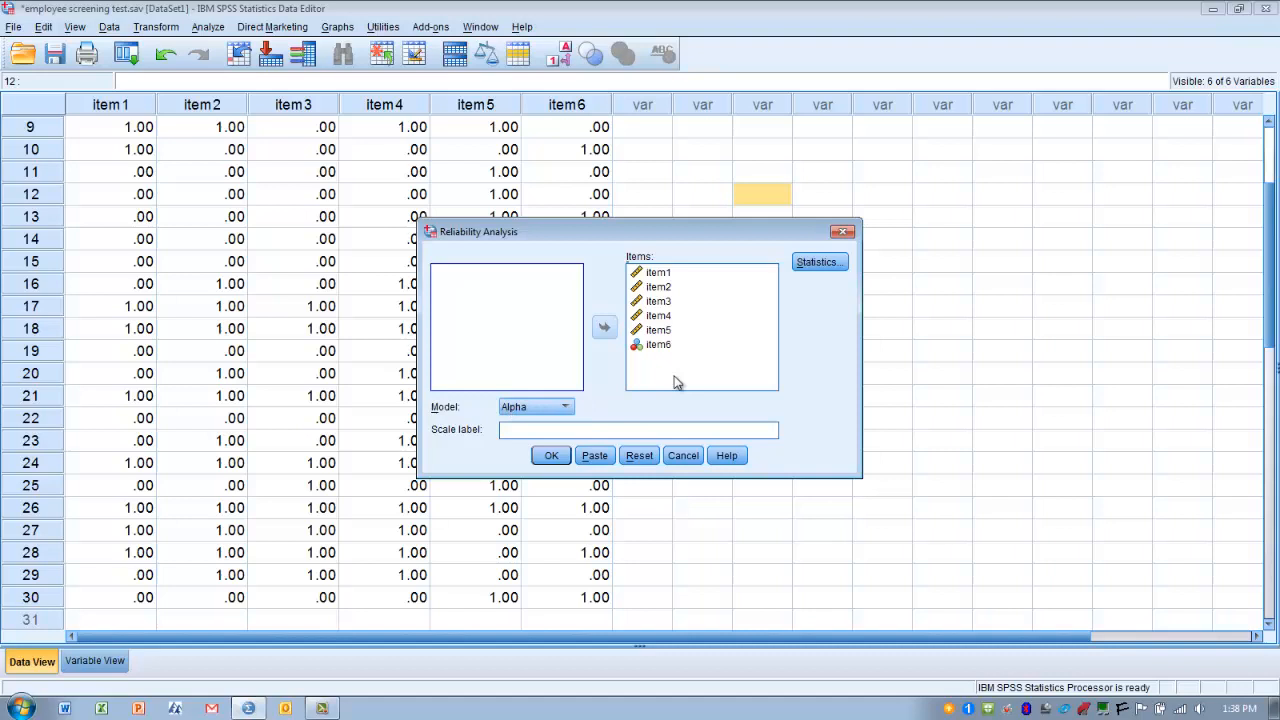
pyautogui.moveTo(820, 291)
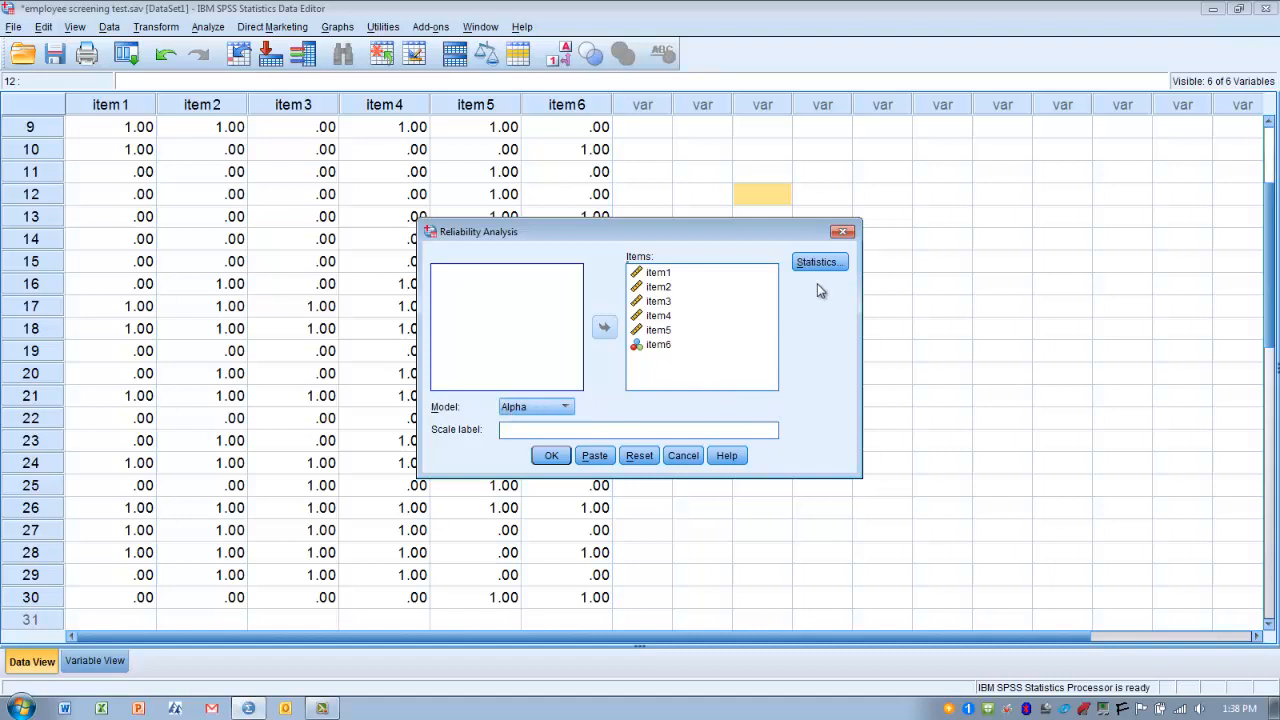
# Step: Request item, scale, scale-if-item-deleted descriptives, means and inter-item correlations
pyautogui.click(819, 261)
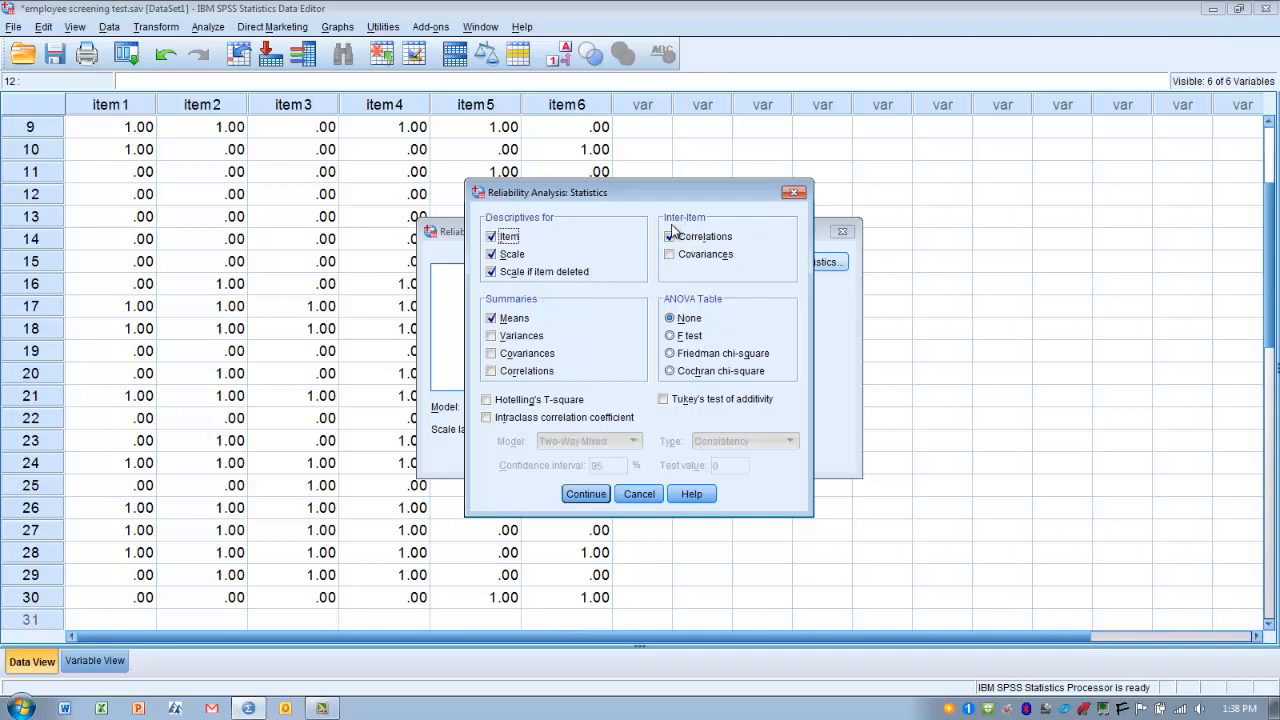
pyautogui.click(669, 236)
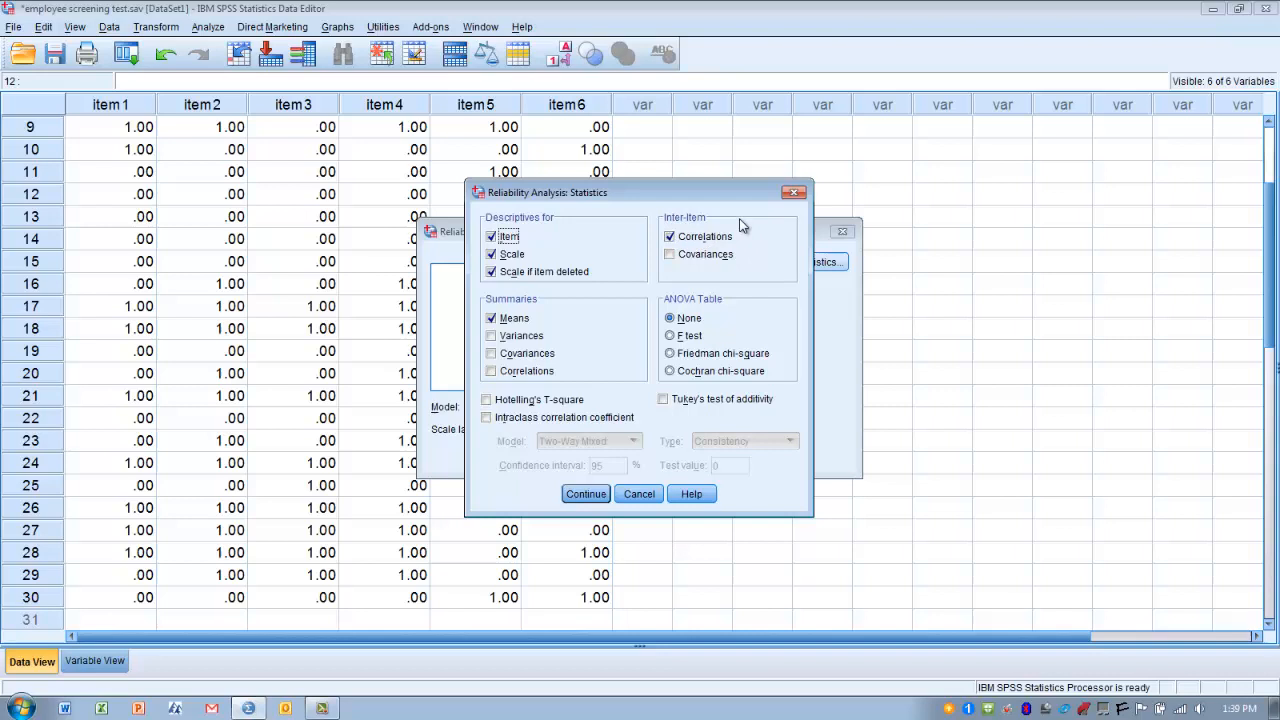
pyautogui.moveTo(531, 327)
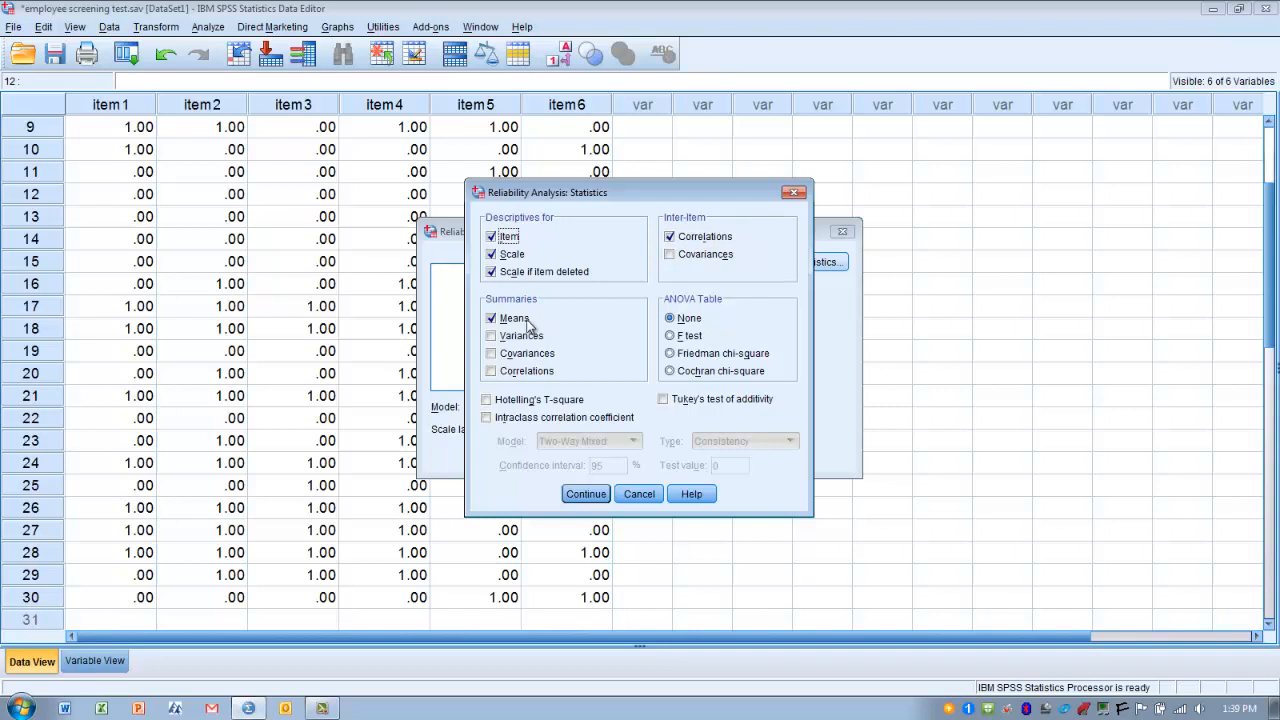
pyautogui.moveTo(585, 346)
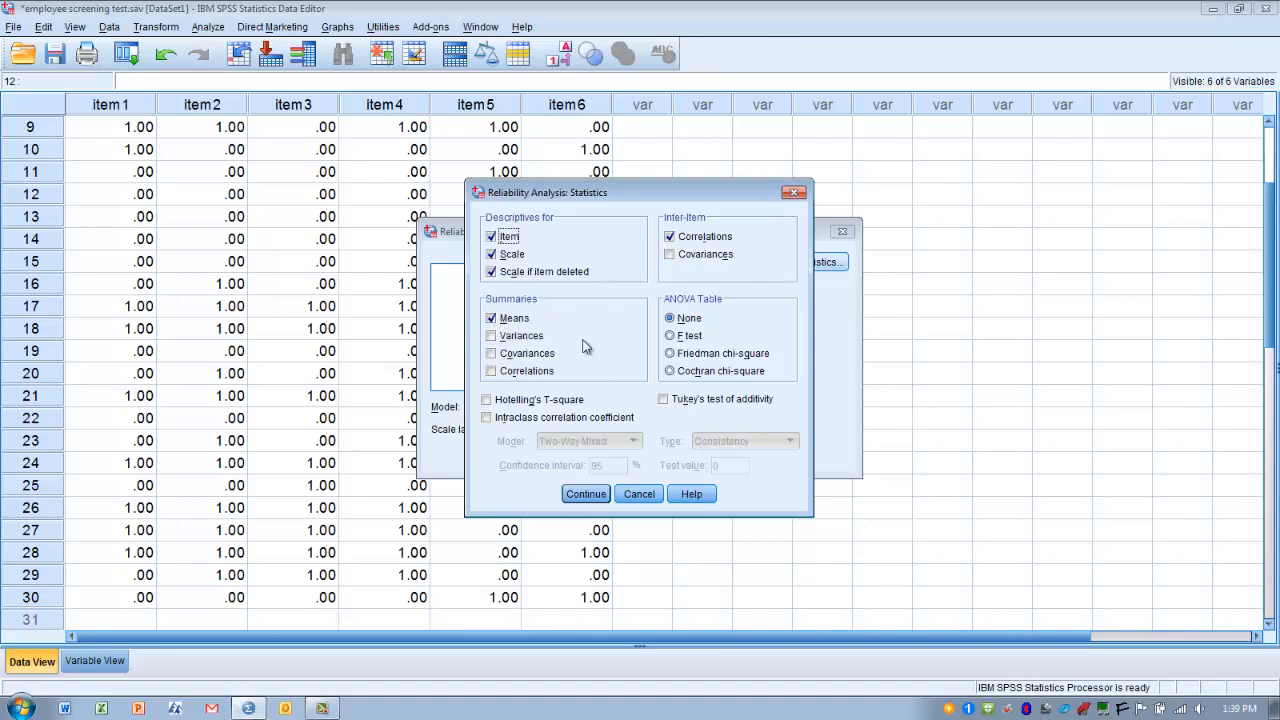
pyautogui.moveTo(610, 340)
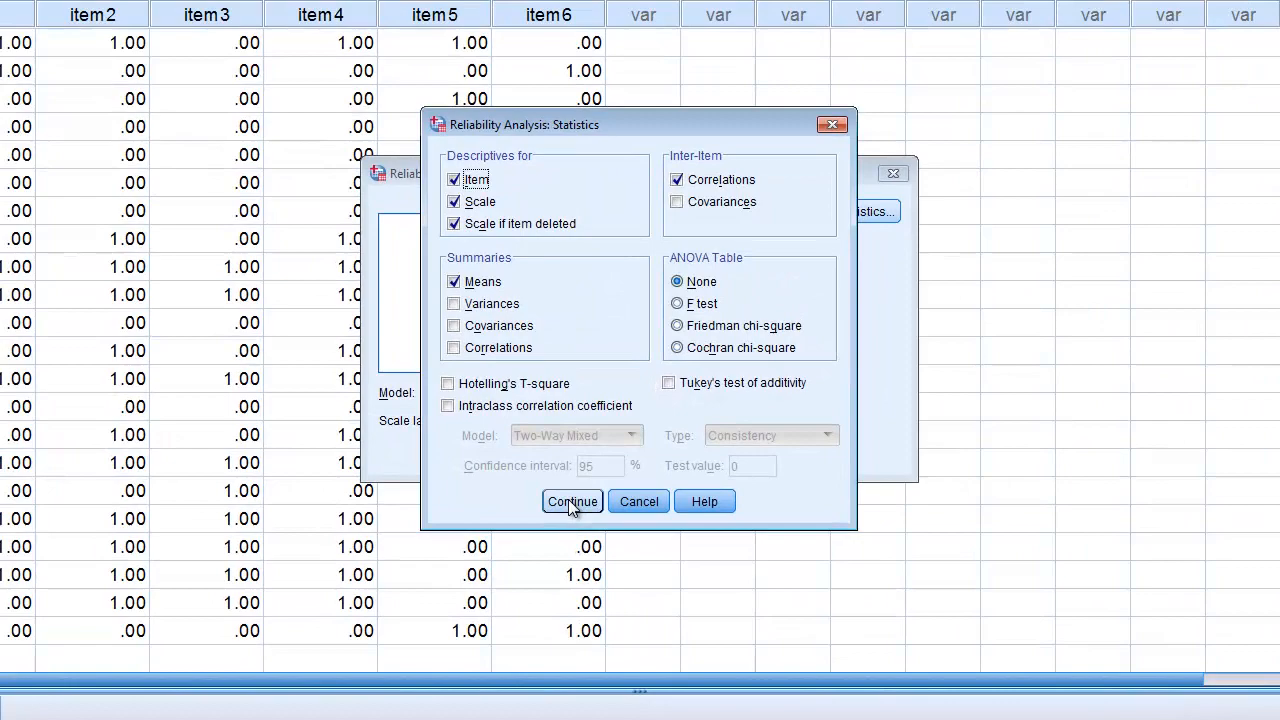
pyautogui.click(572, 501)
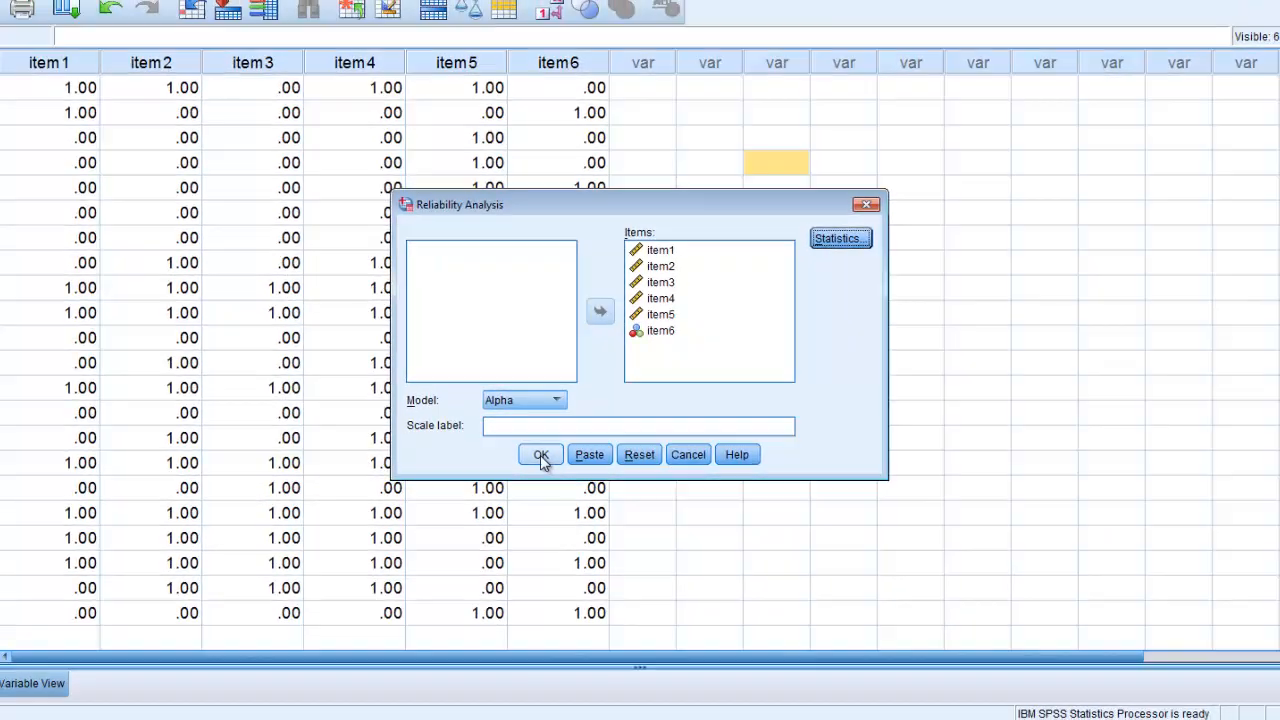
pyautogui.click(540, 454)
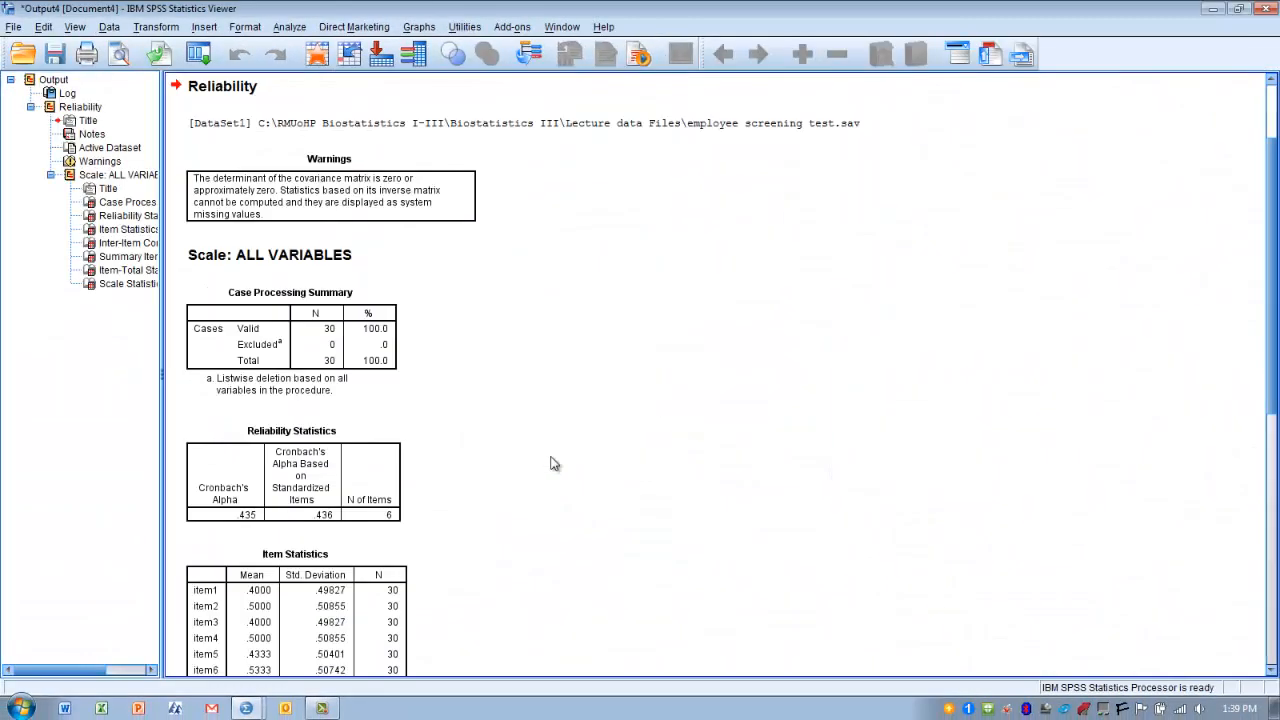
pyautogui.moveTo(1262, 665)
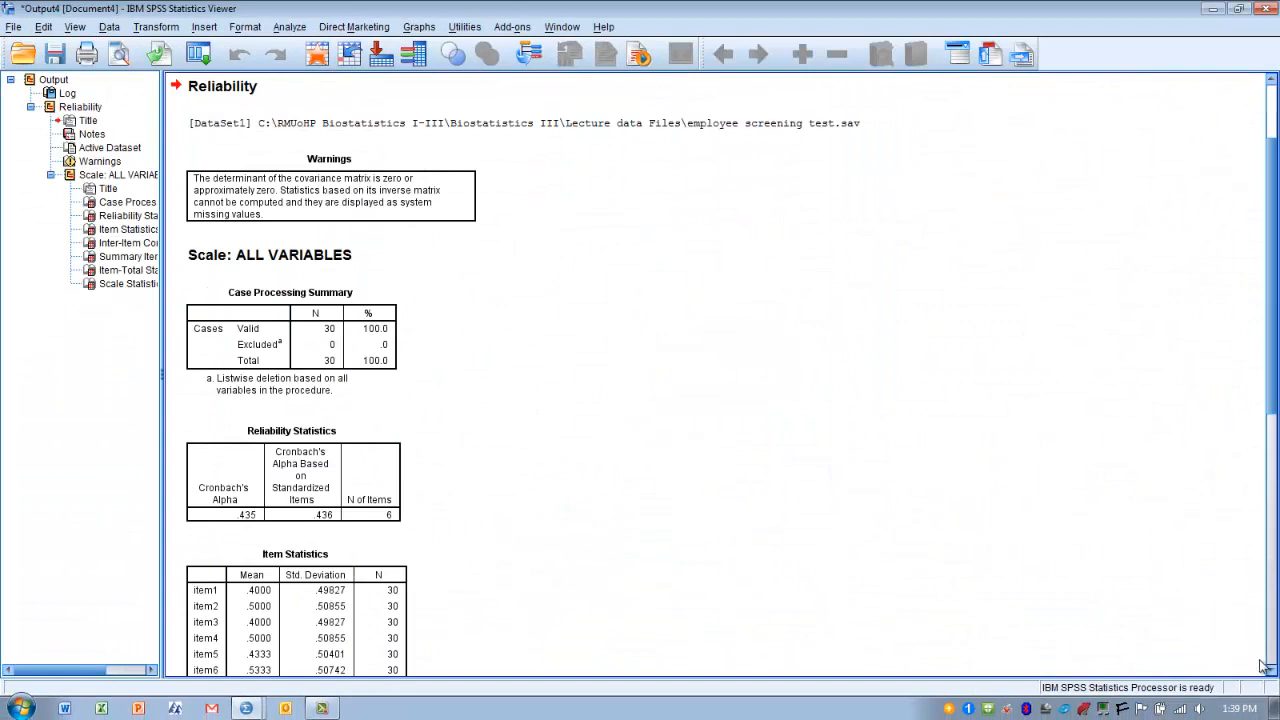
pyautogui.scroll(-3)
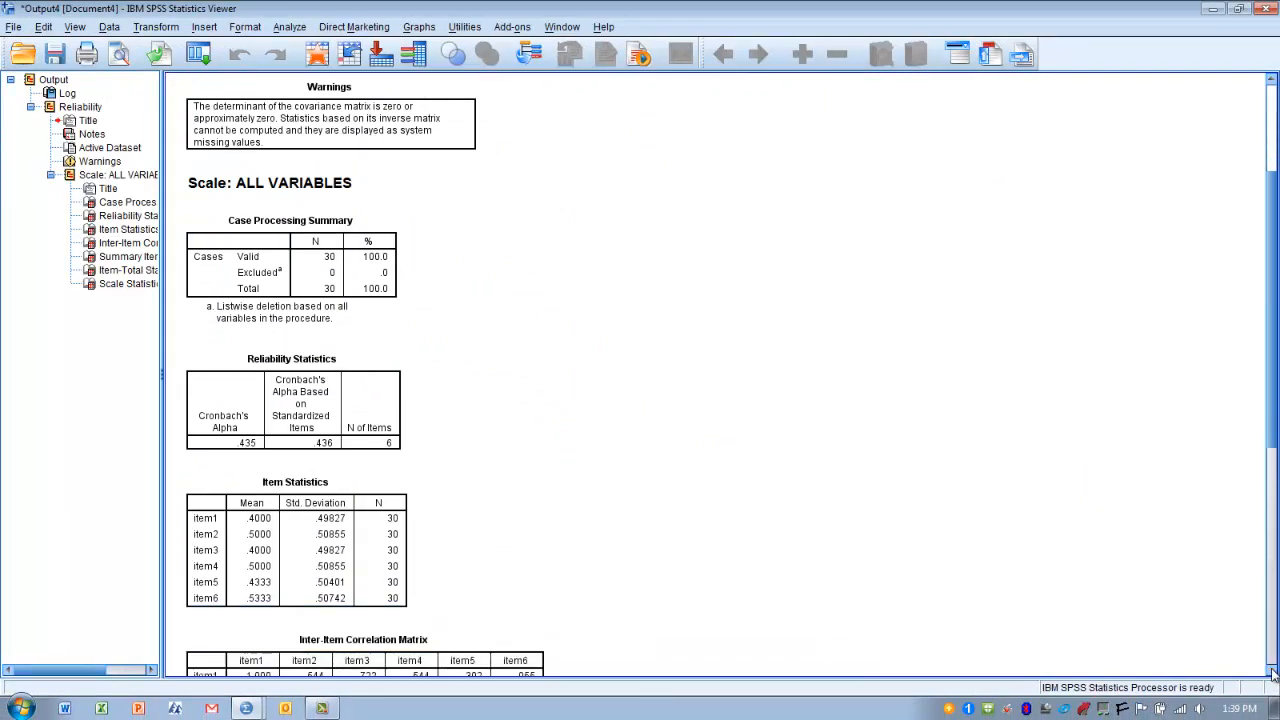
pyautogui.scroll(-3)
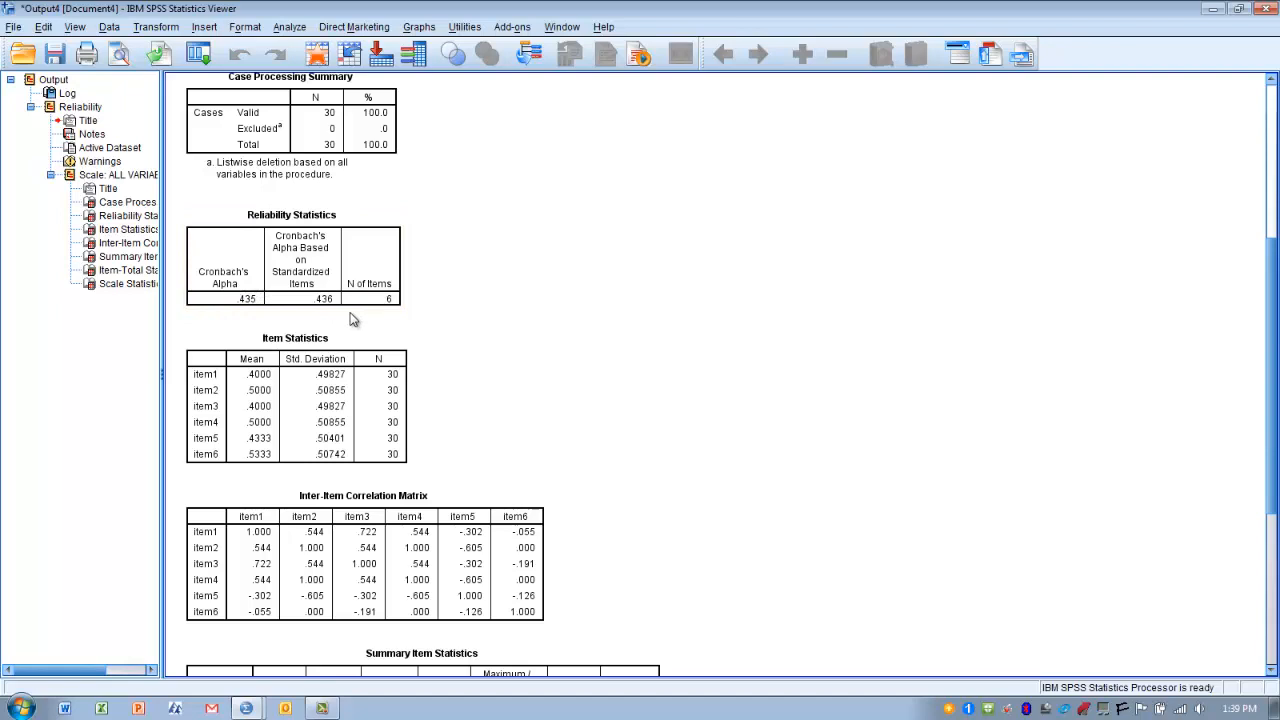
pyautogui.moveTo(465, 349)
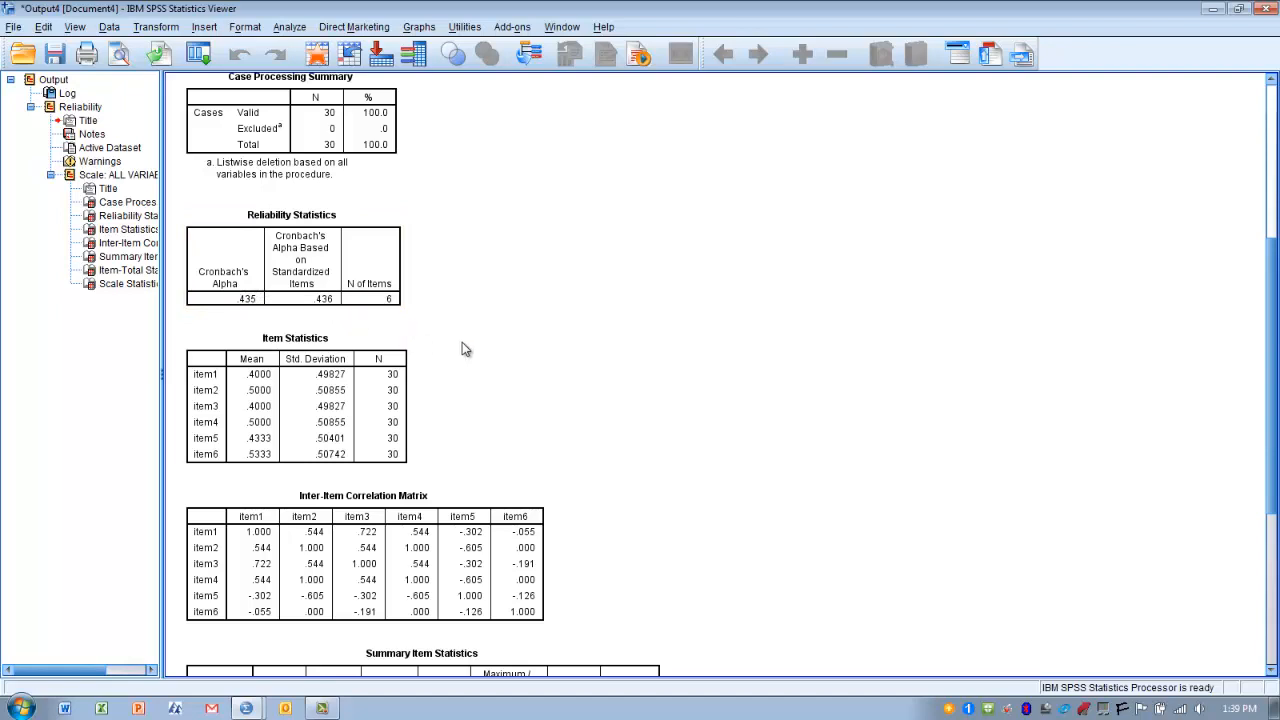
pyautogui.moveTo(318, 321)
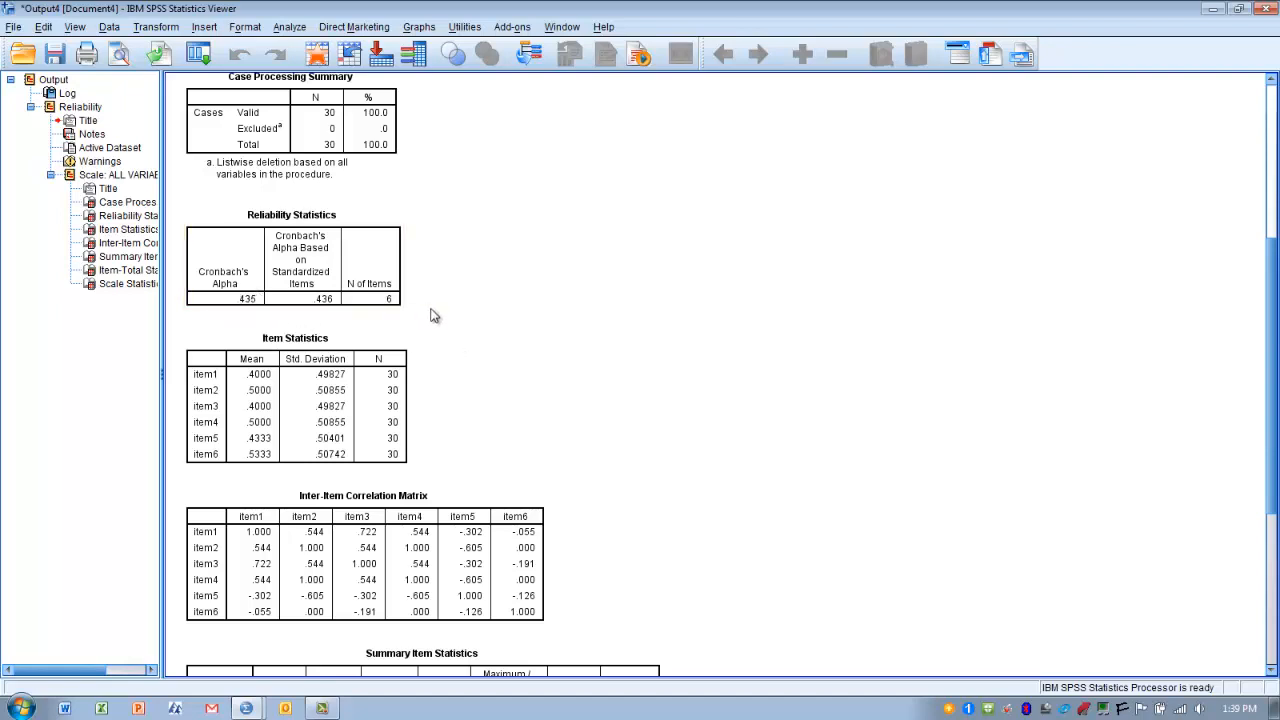
pyautogui.moveTo(457, 314)
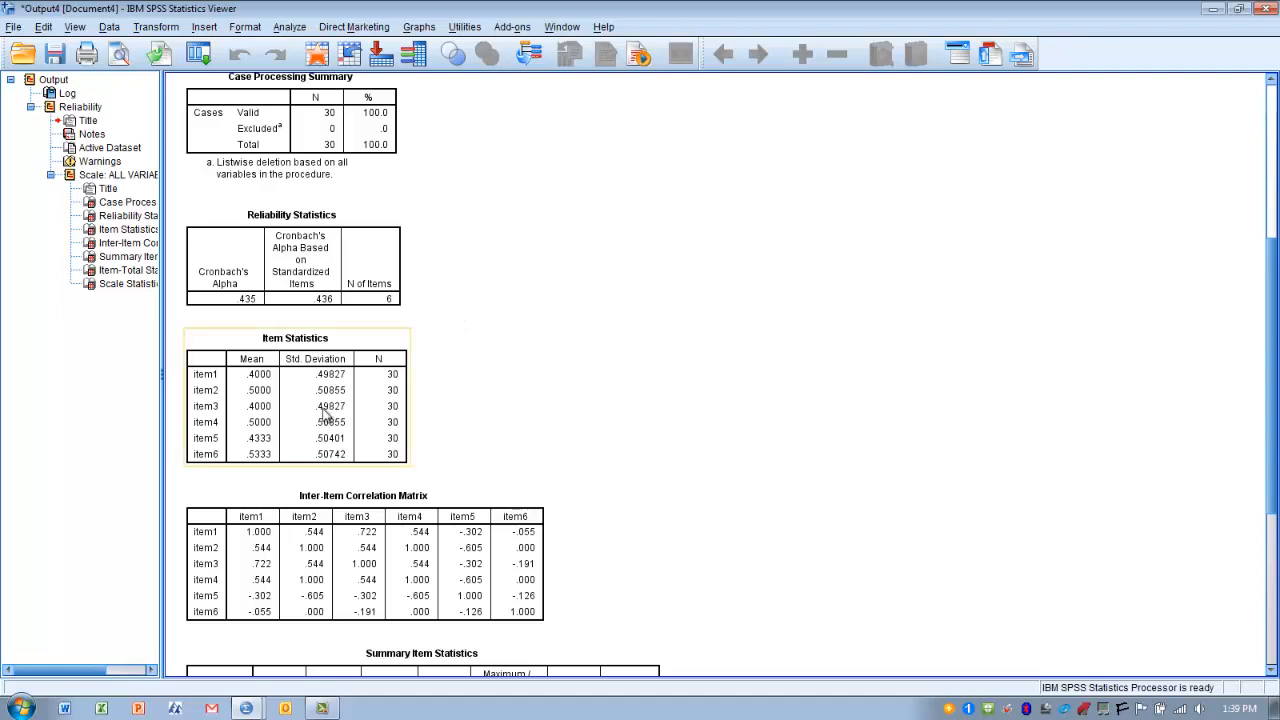
pyautogui.moveTo(240, 445)
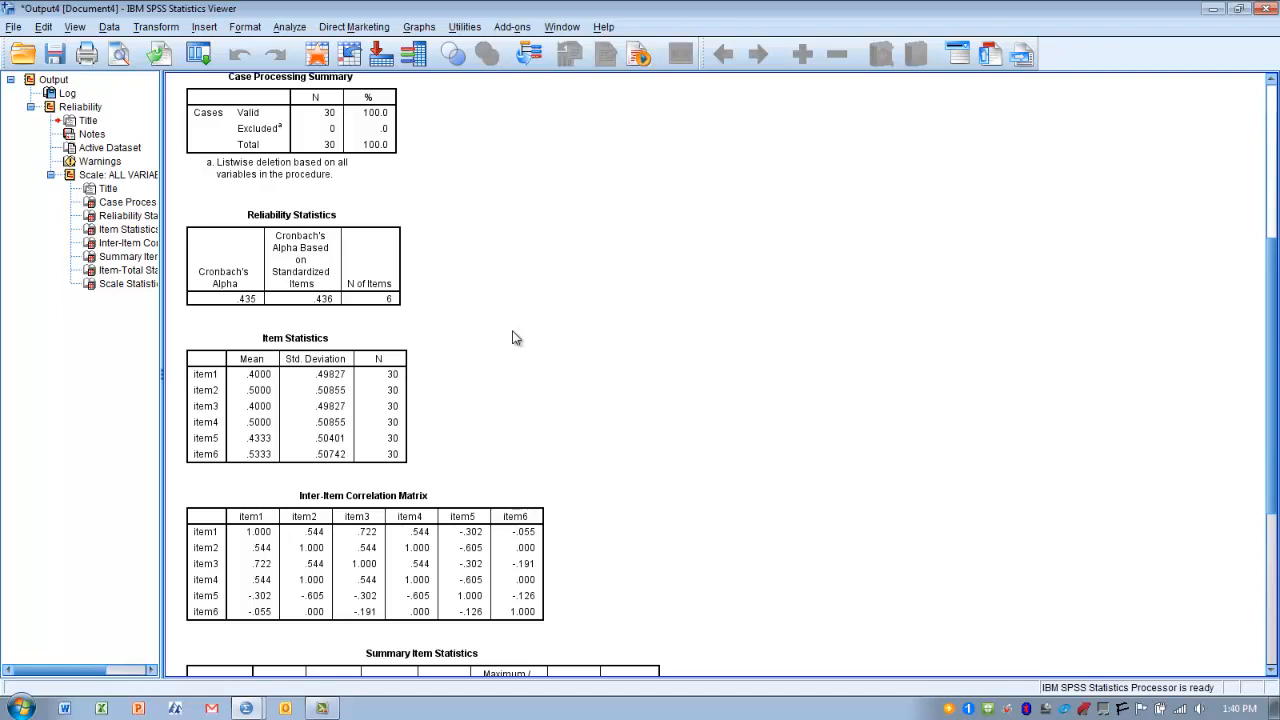
pyautogui.moveTo(907, 470)
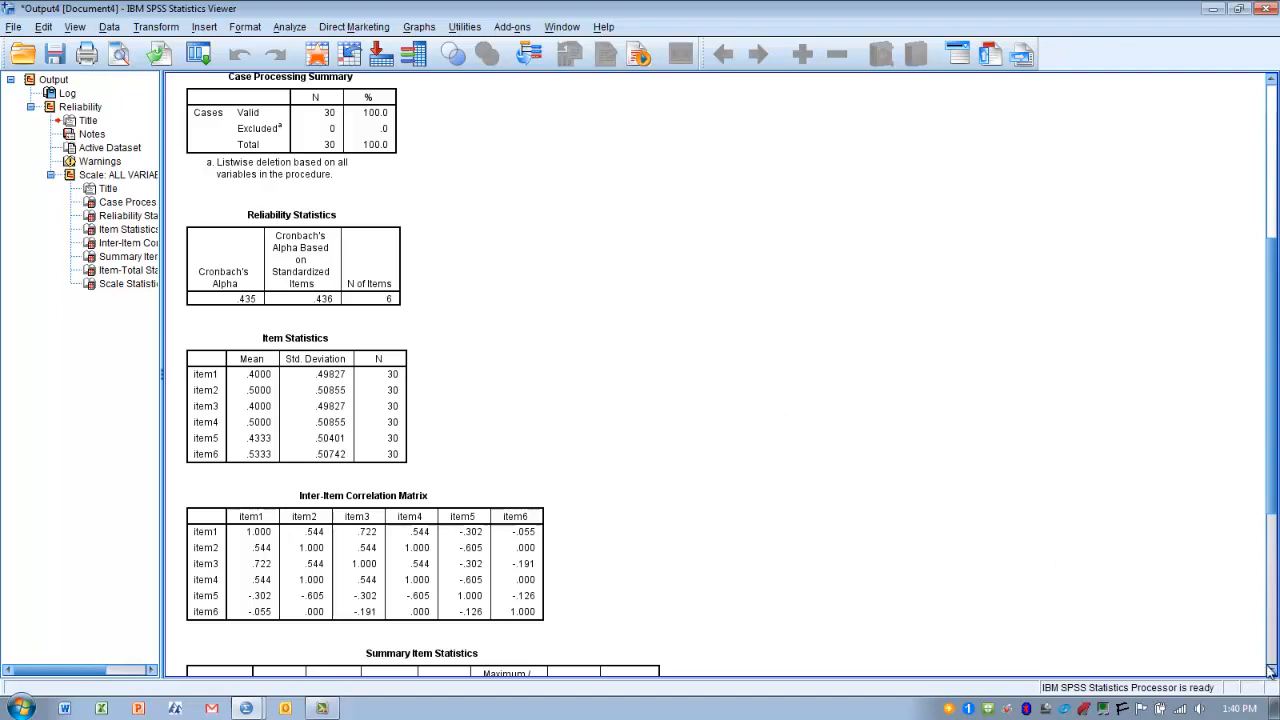
# Step: Select the Inter-Item Correlation Matrix table and view Summary Item Statistics (mean .461)
pyautogui.scroll(-3)
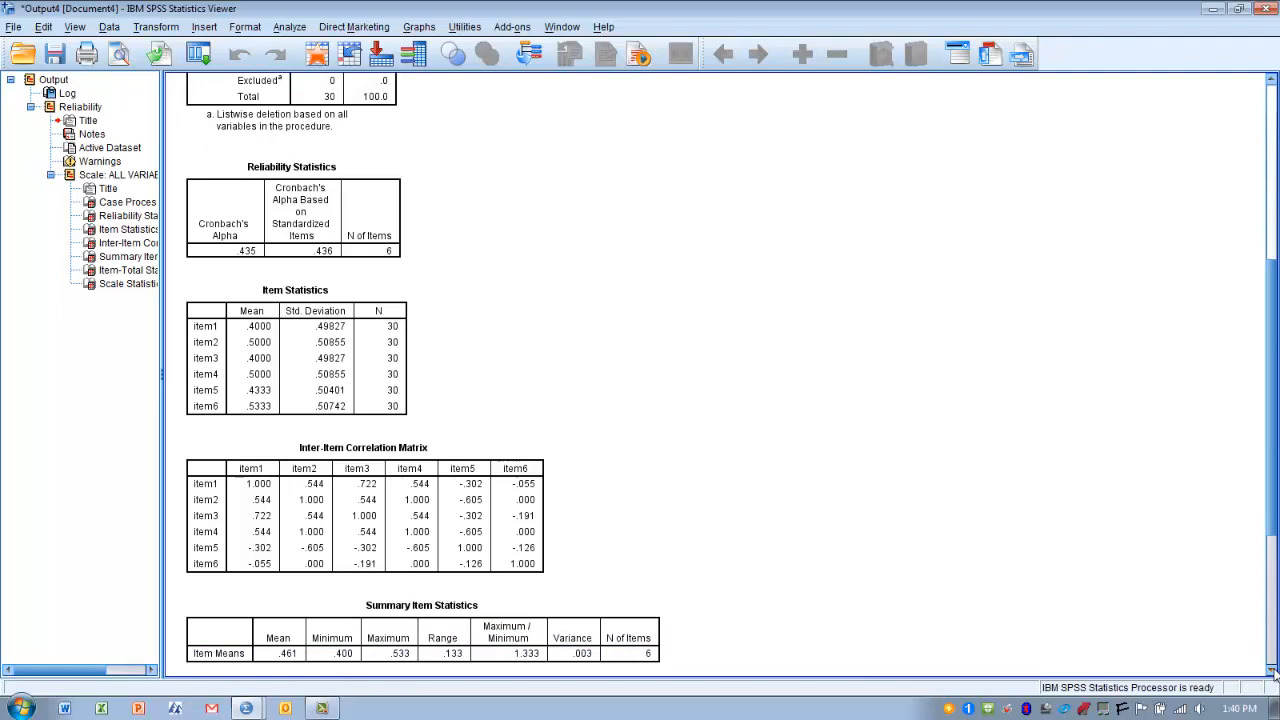
pyautogui.scroll(-3)
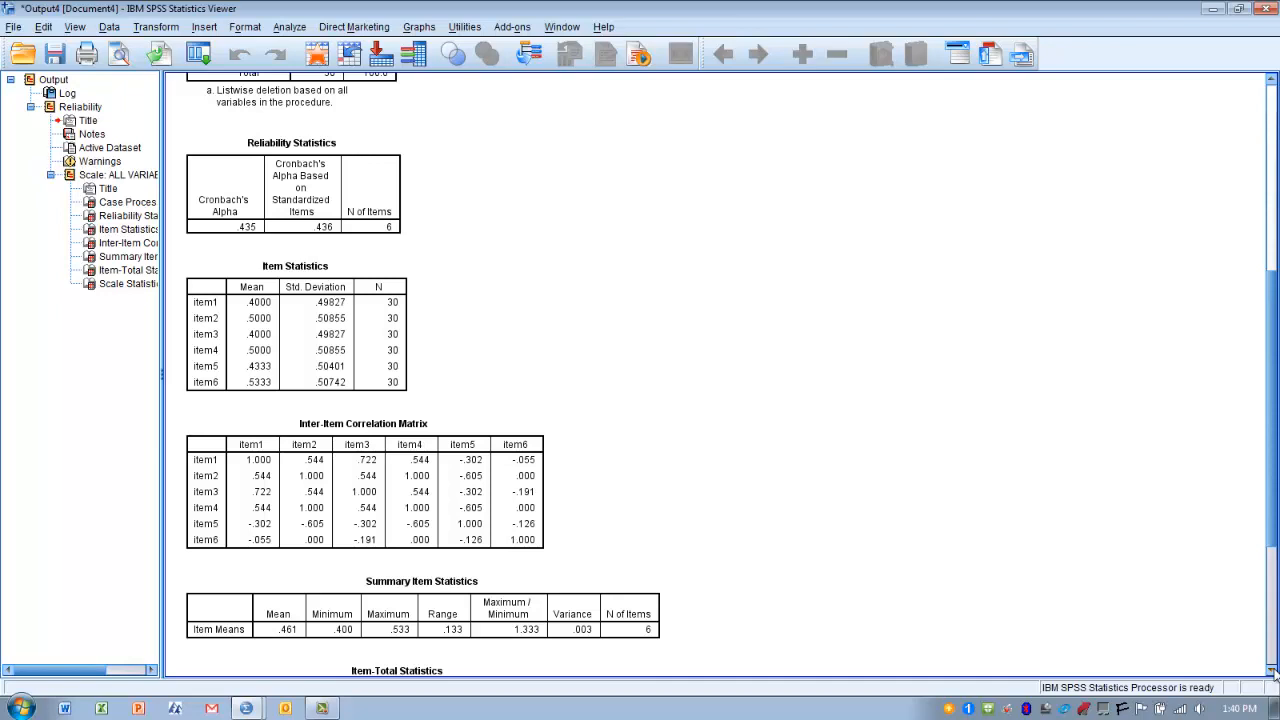
pyautogui.moveTo(1047, 610)
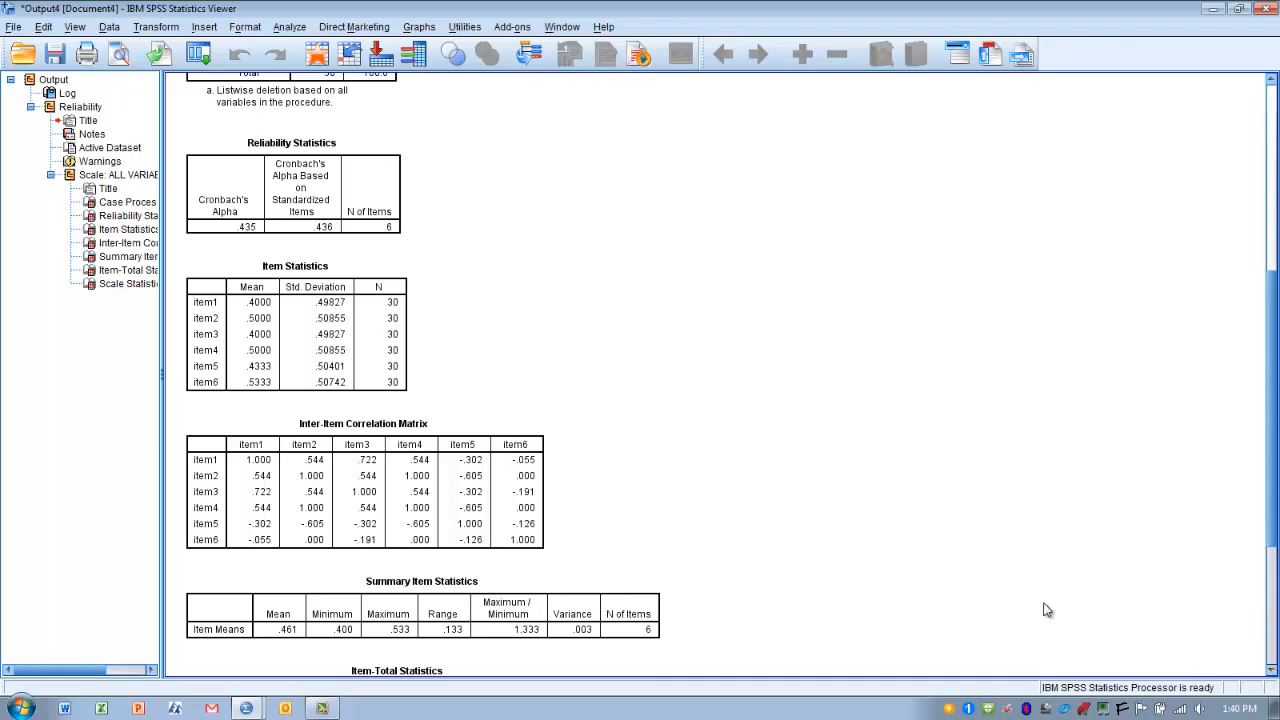
pyautogui.moveTo(552, 520)
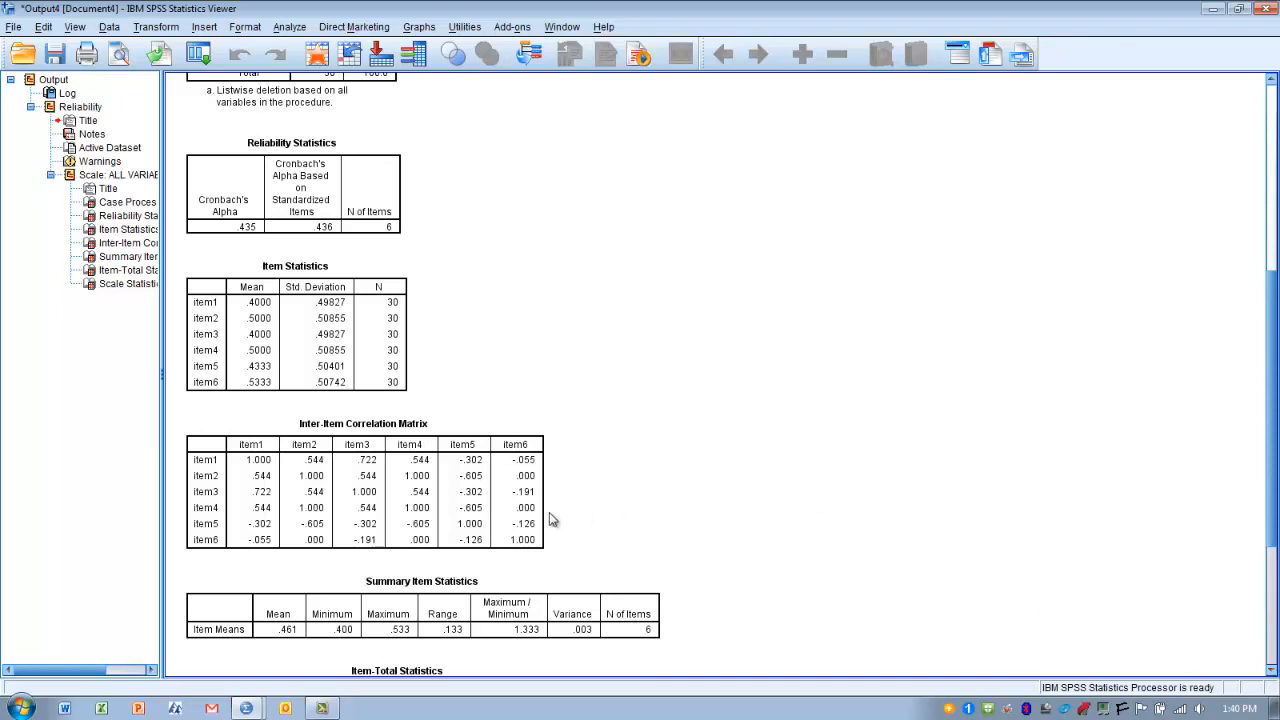
pyautogui.moveTo(583, 560)
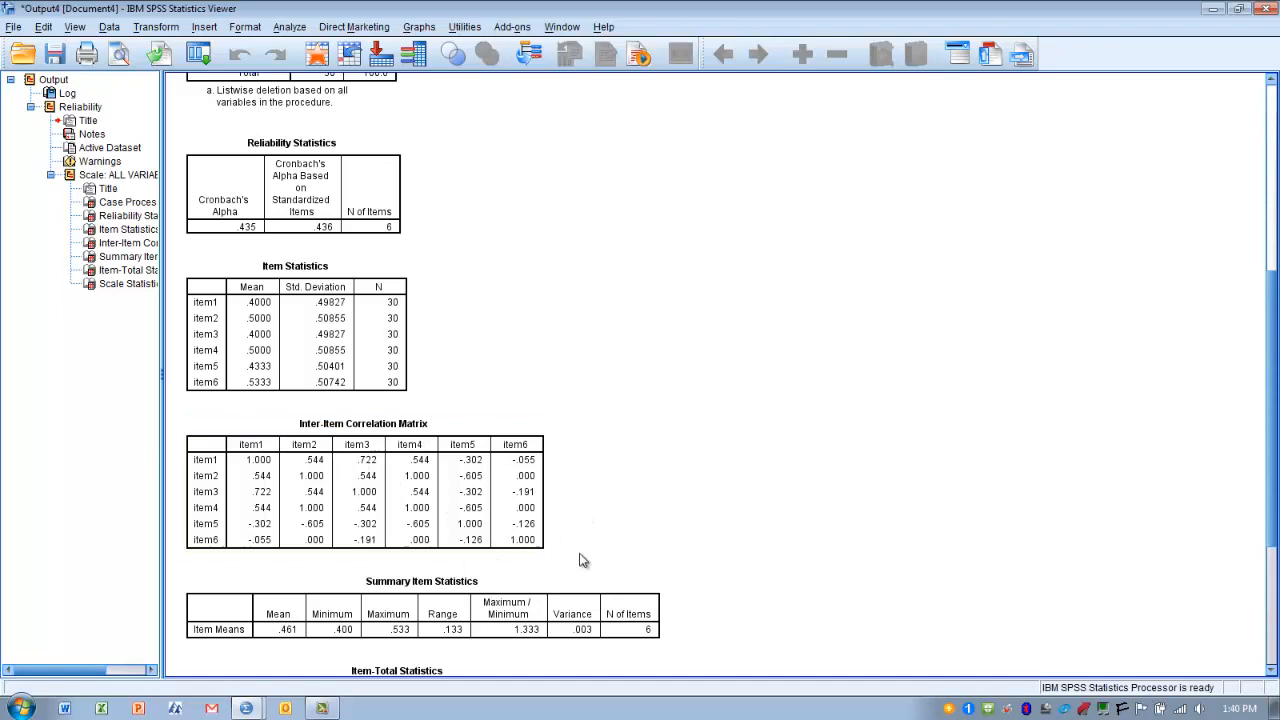
pyautogui.moveTo(615, 535)
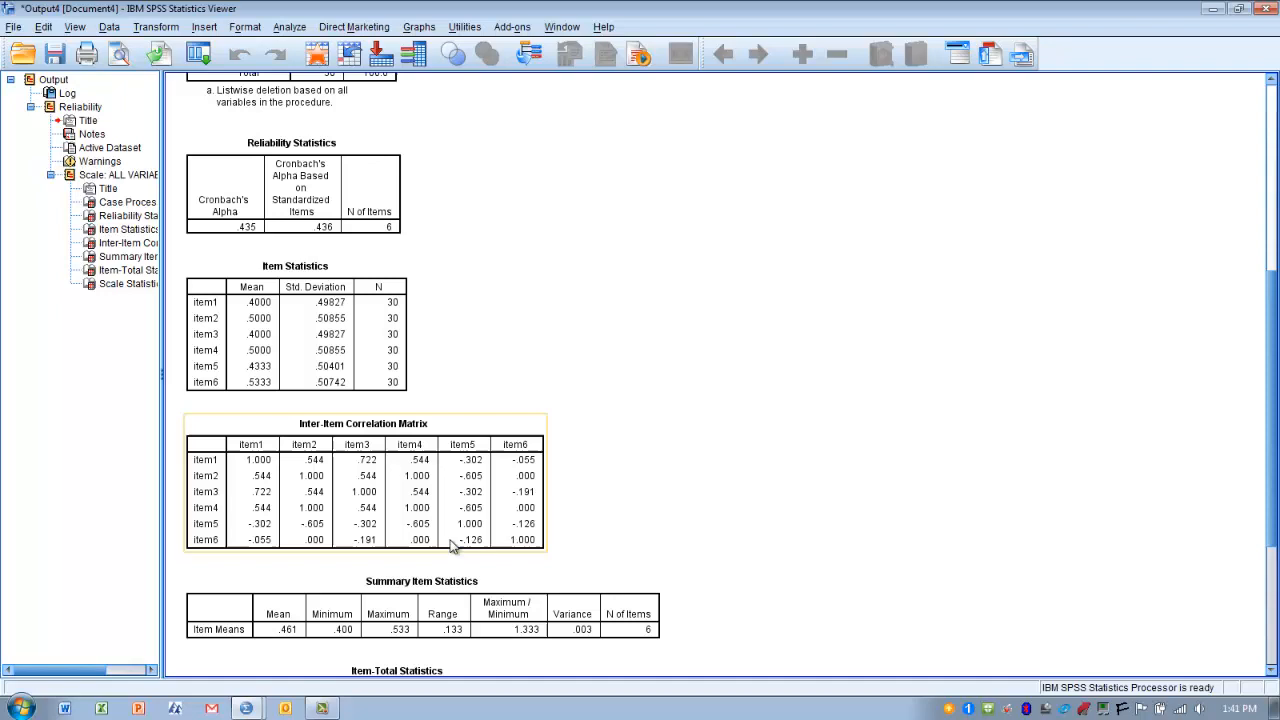
pyautogui.moveTo(462, 484)
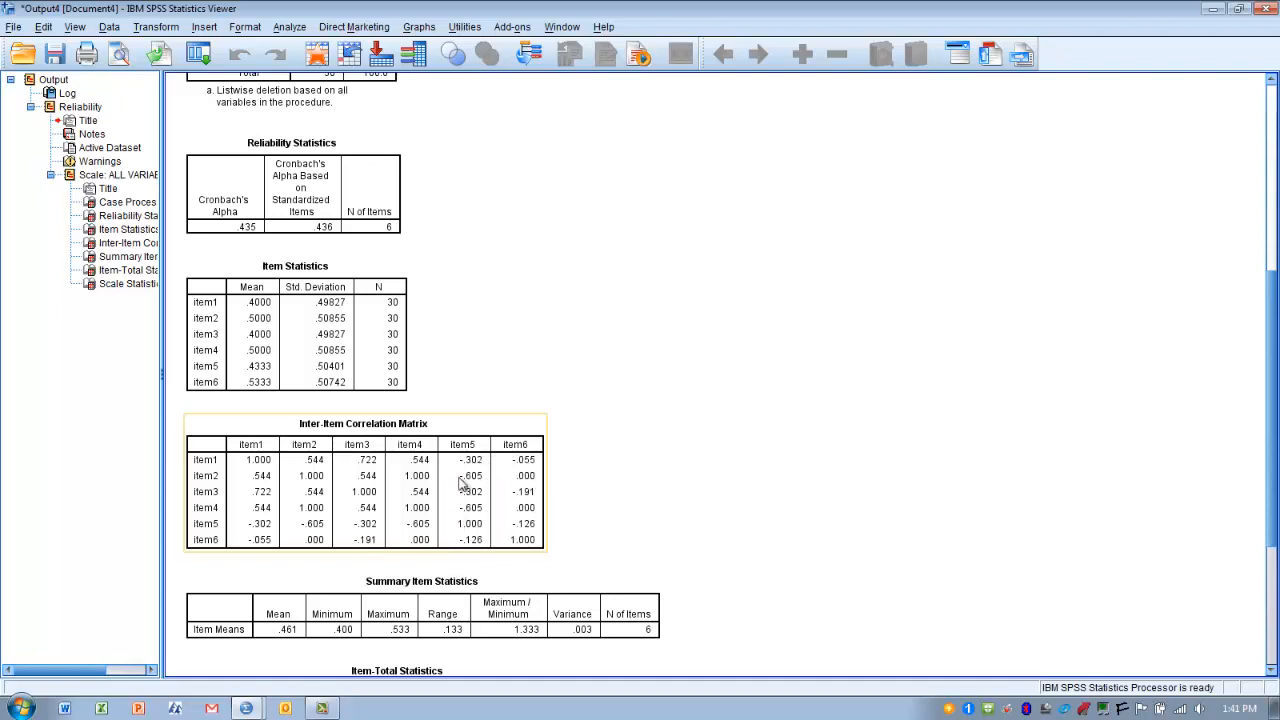
pyautogui.moveTo(475, 540)
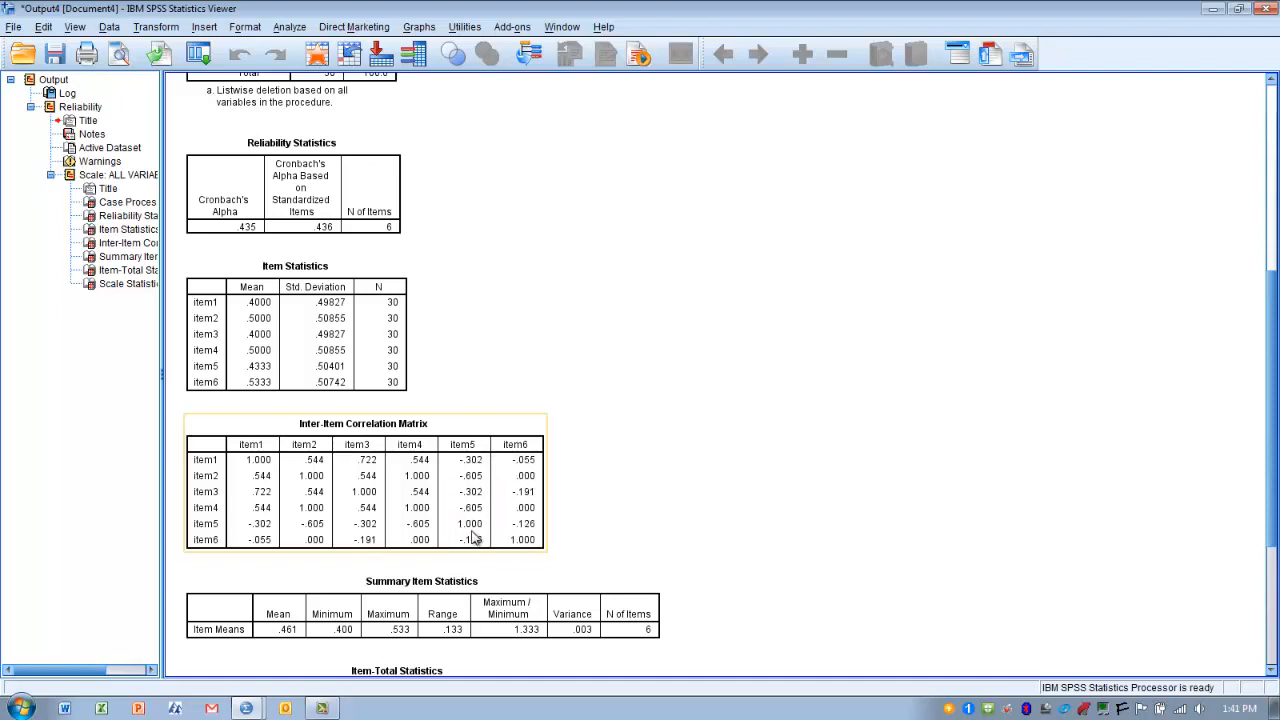
pyautogui.moveTo(435, 553)
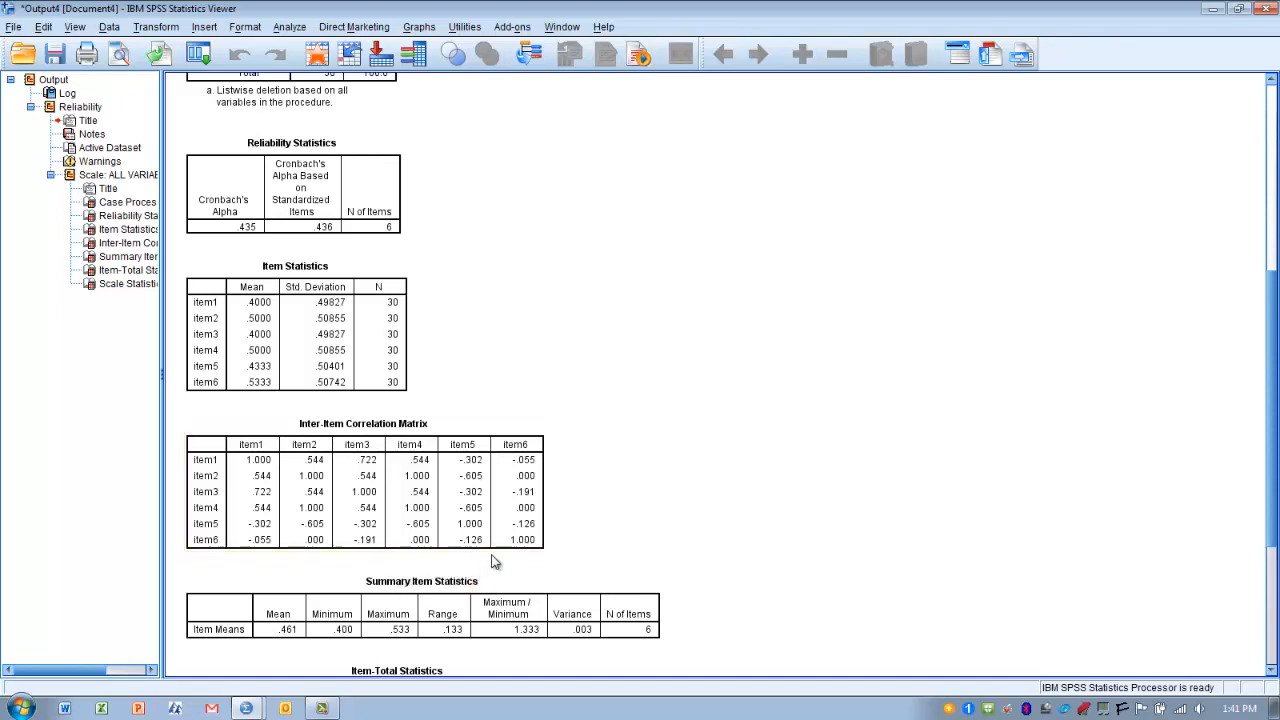
pyautogui.click(363, 490)
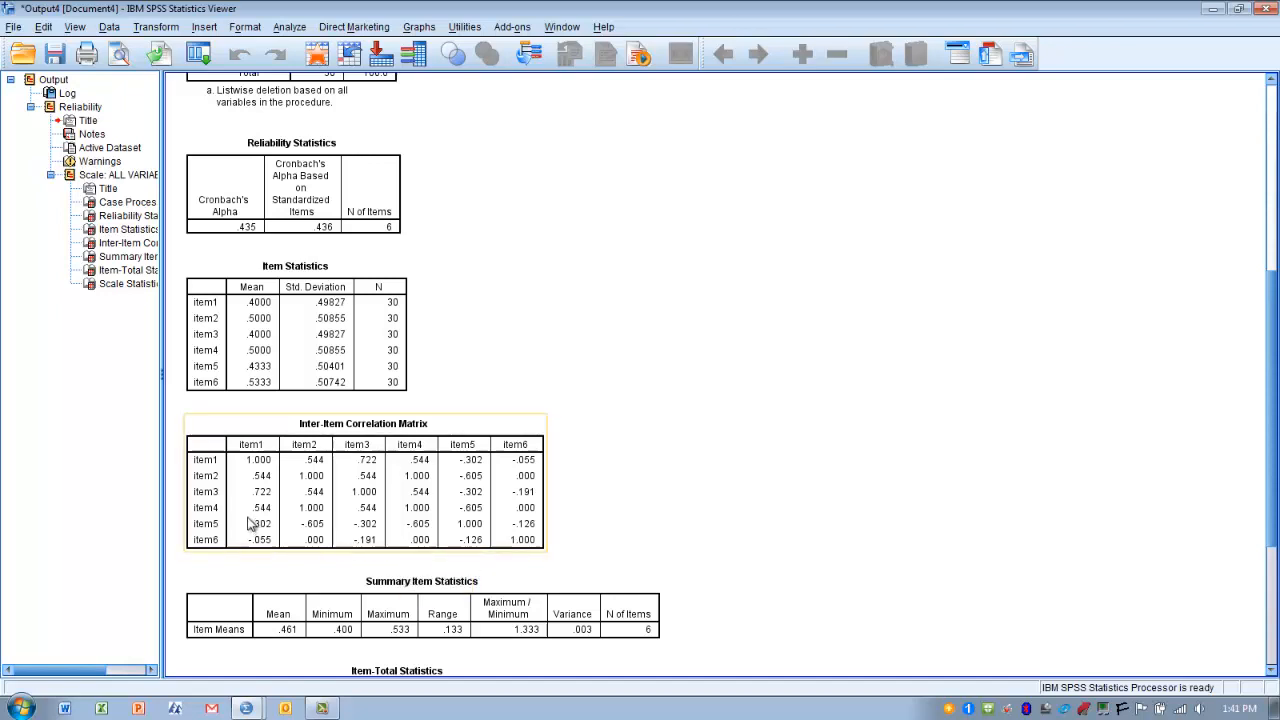
pyautogui.moveTo(213, 467)
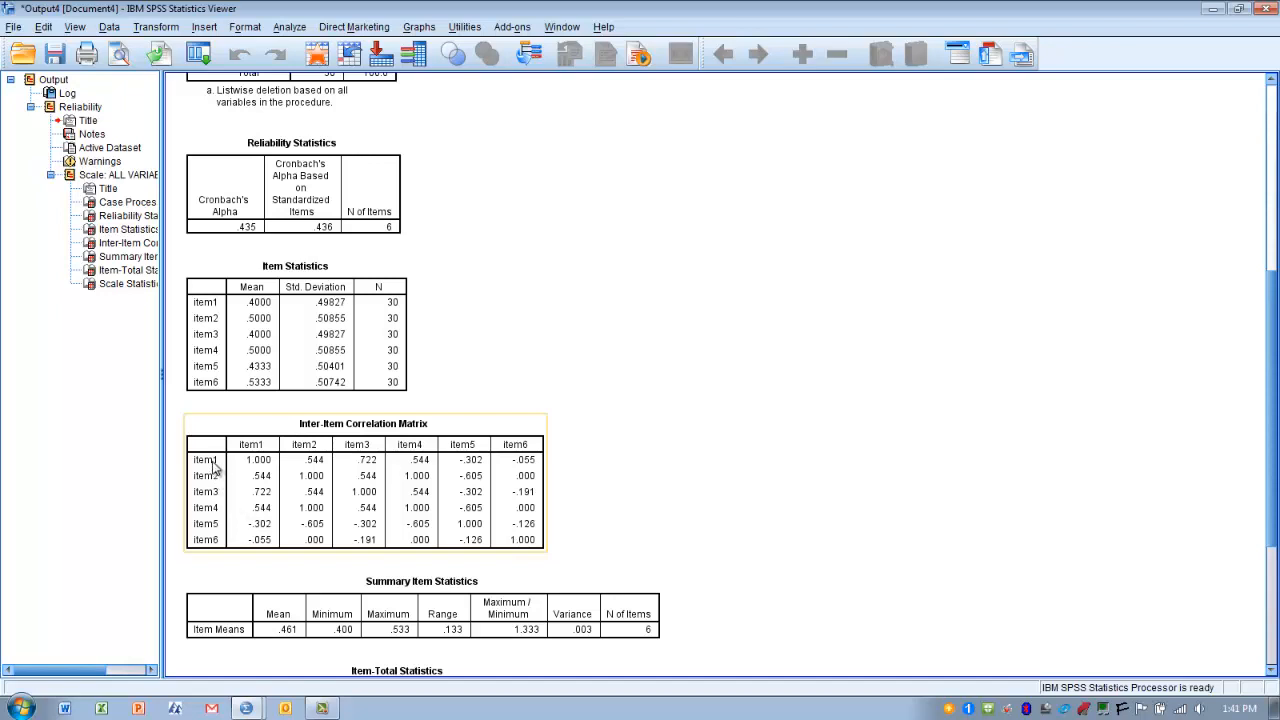
pyautogui.moveTo(360, 475)
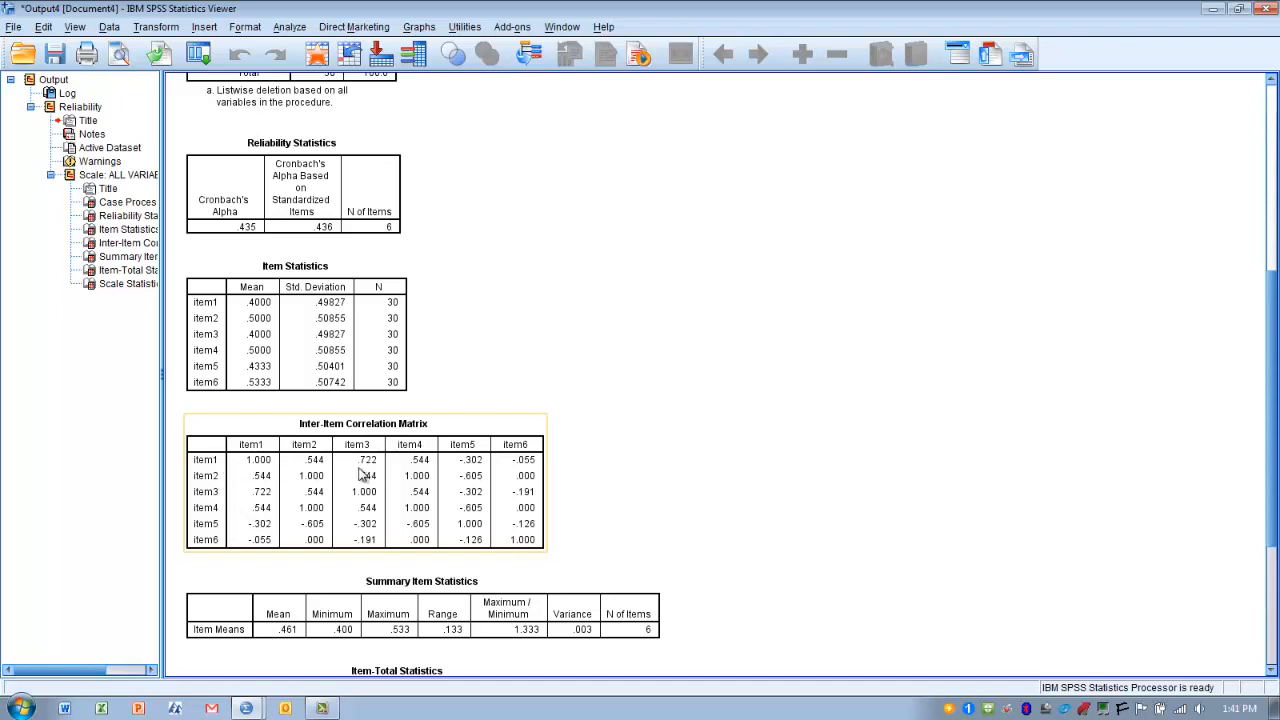
pyautogui.moveTo(423, 472)
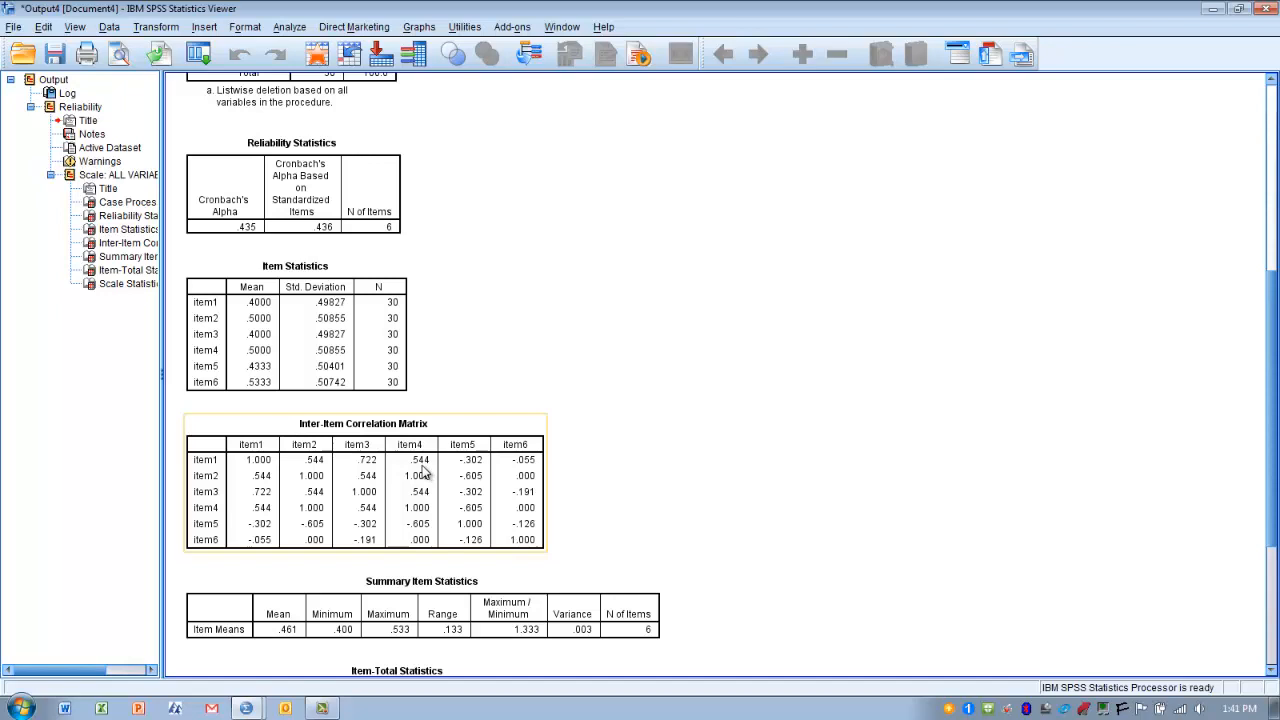
pyautogui.moveTo(420, 470)
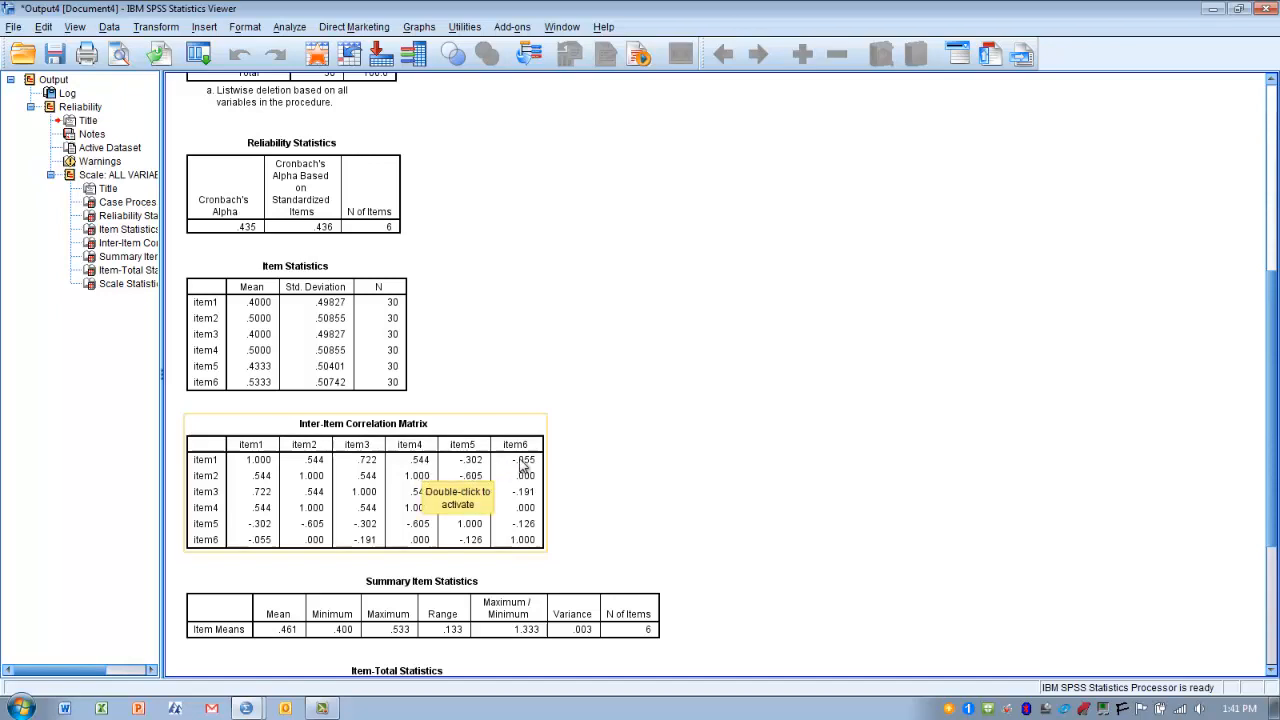
pyautogui.moveTo(519, 473)
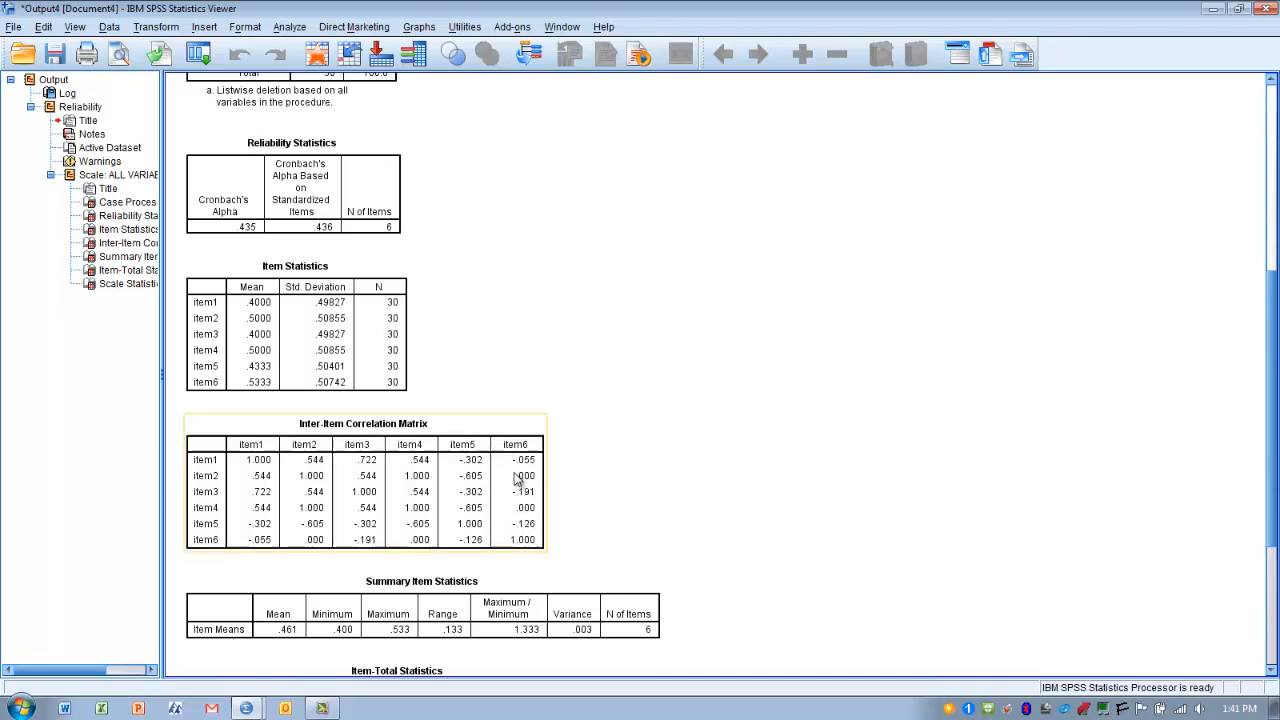
pyautogui.click(623, 479)
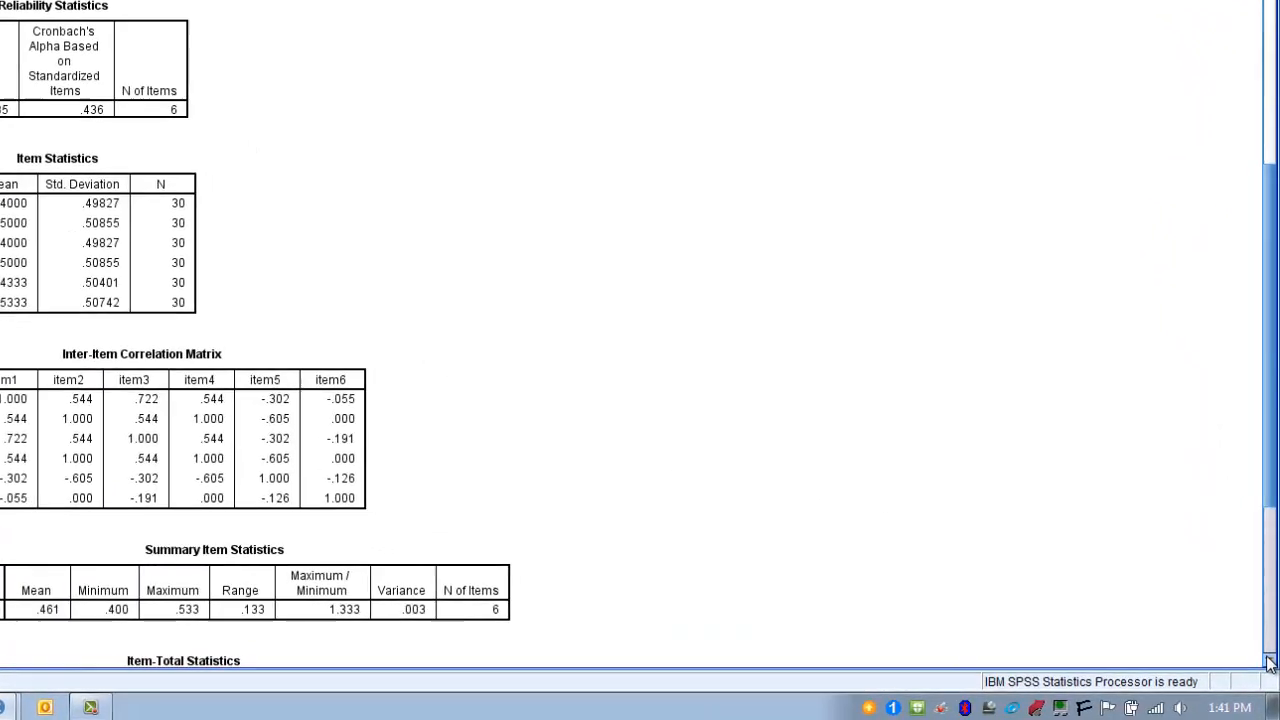
# Step: Select the Item-Total Statistics table, showing item5's alpha-if-deleted of .742
pyautogui.scroll(-3)
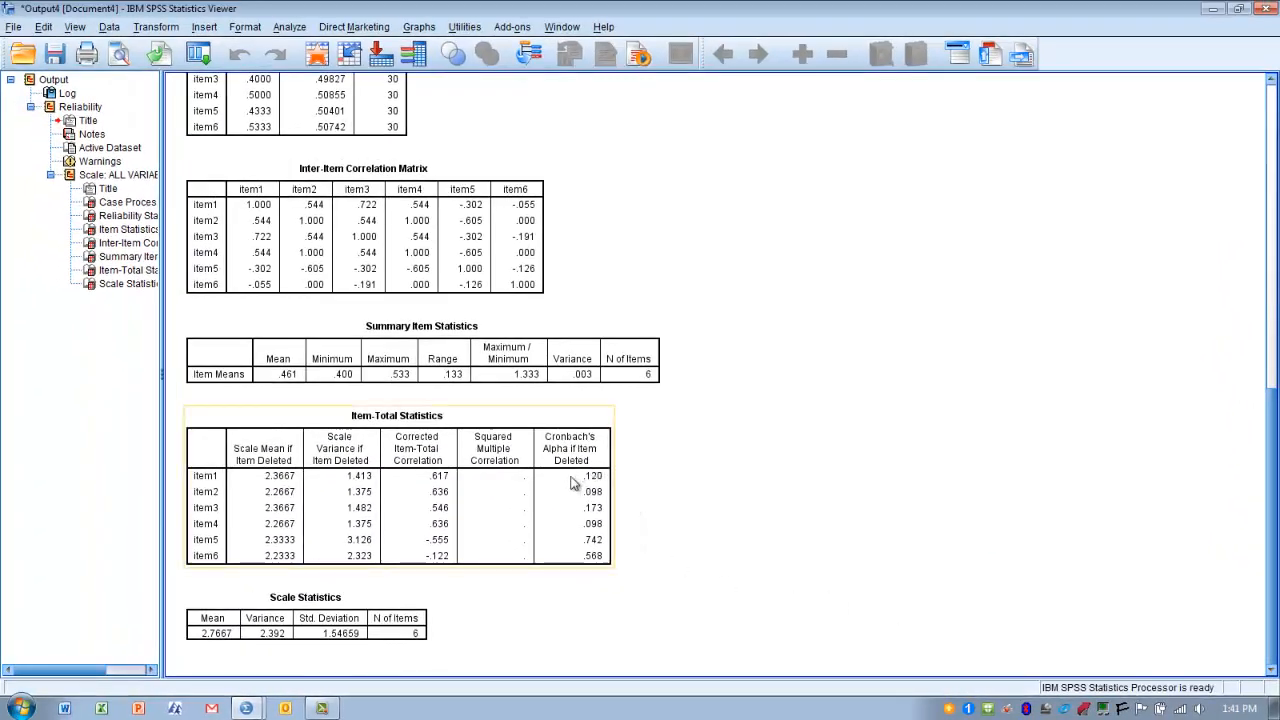
pyautogui.moveTo(569, 575)
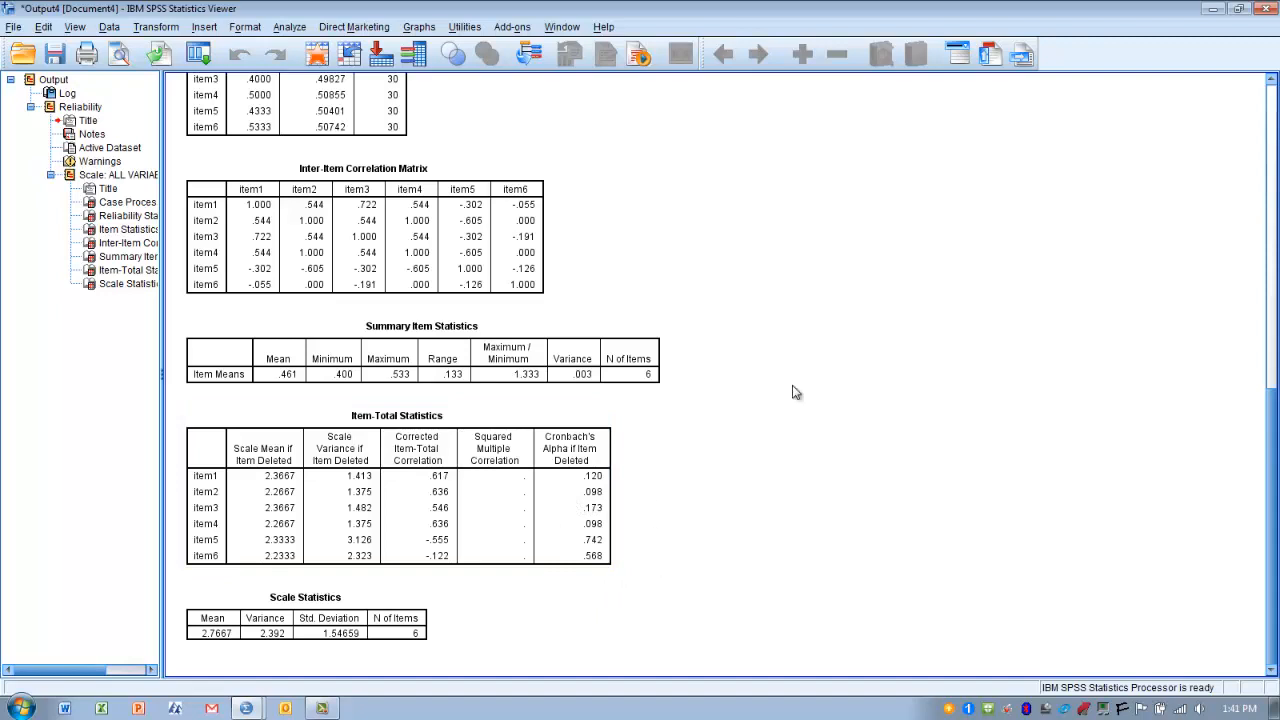
pyautogui.scroll(3)
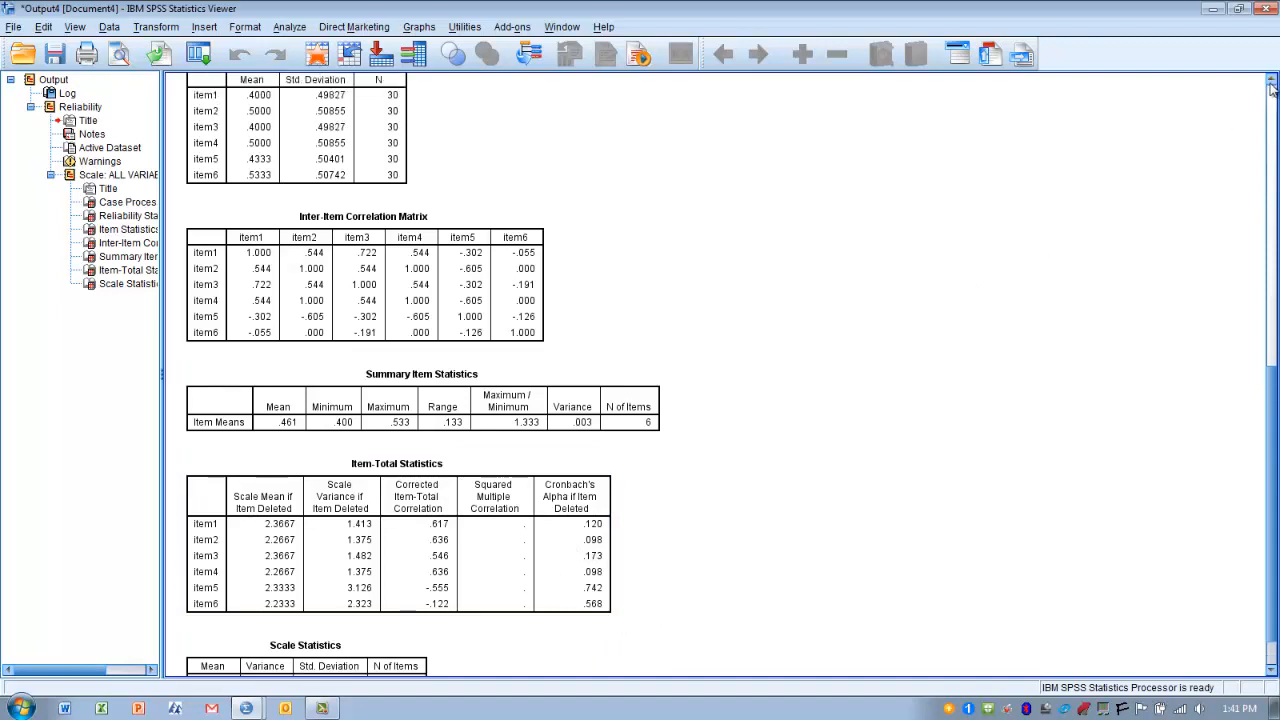
pyautogui.scroll(3)
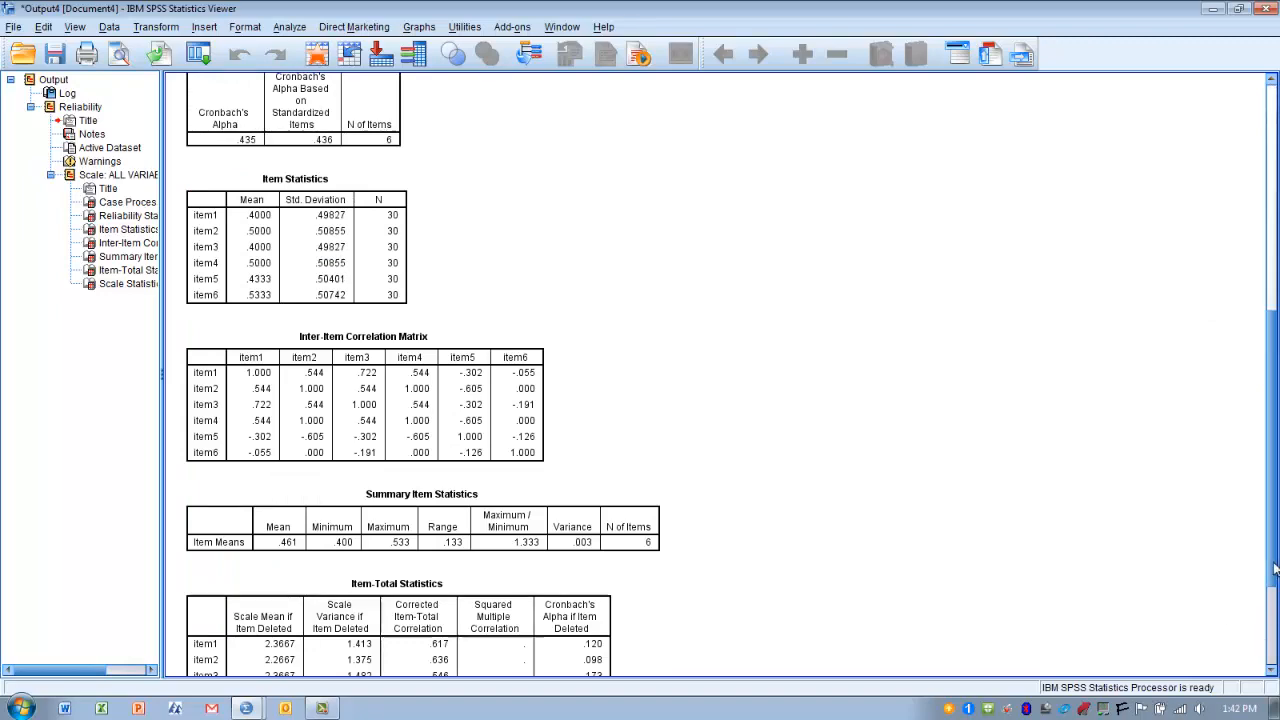
pyautogui.scroll(-3)
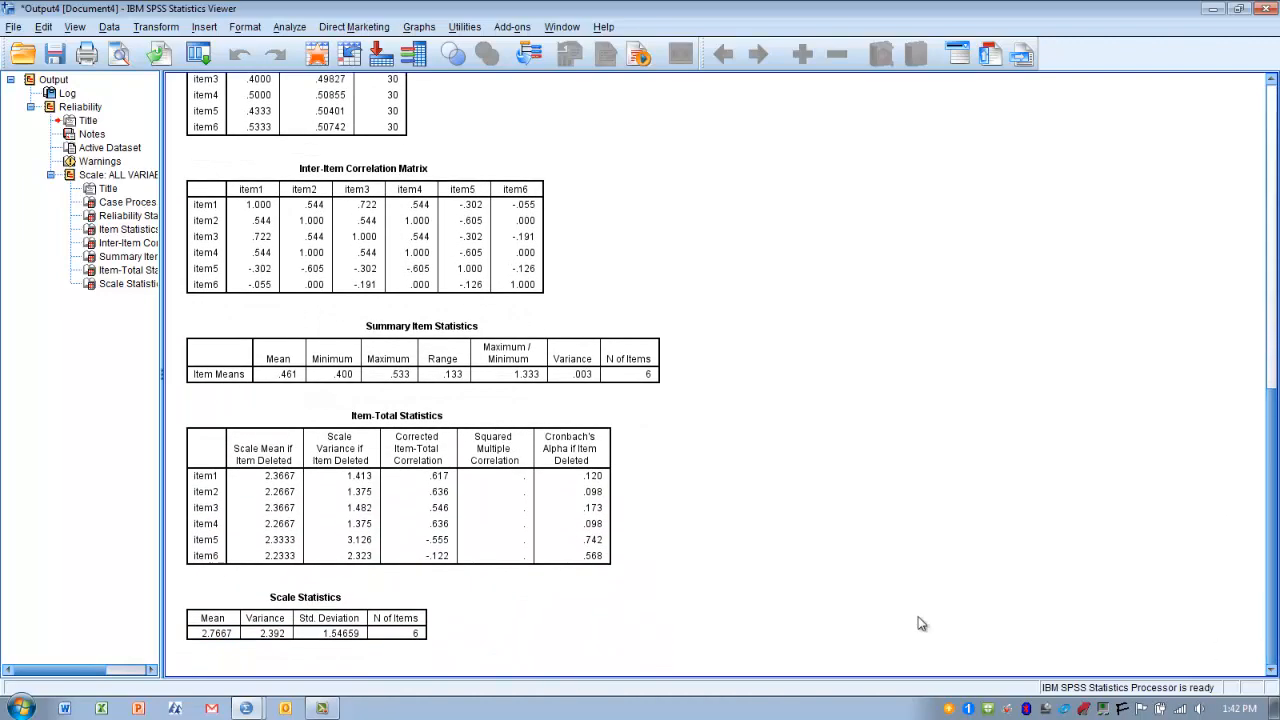
pyautogui.click(595, 488)
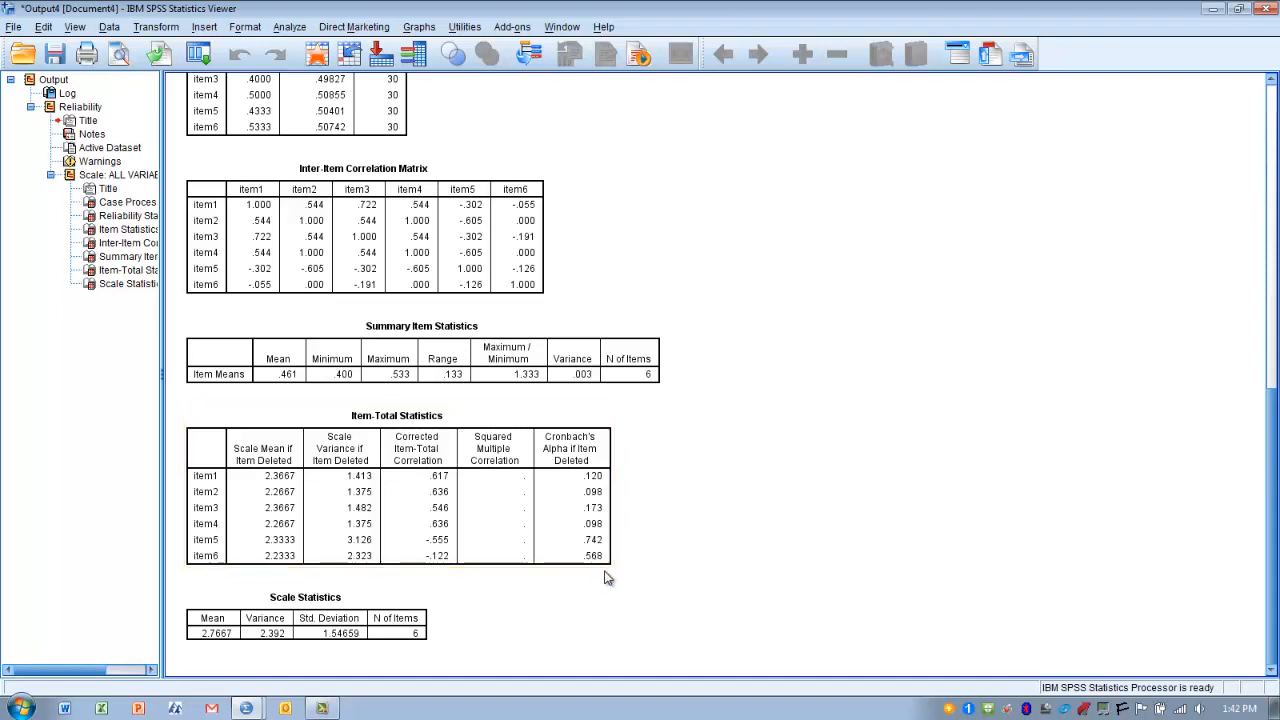
pyautogui.click(595, 548)
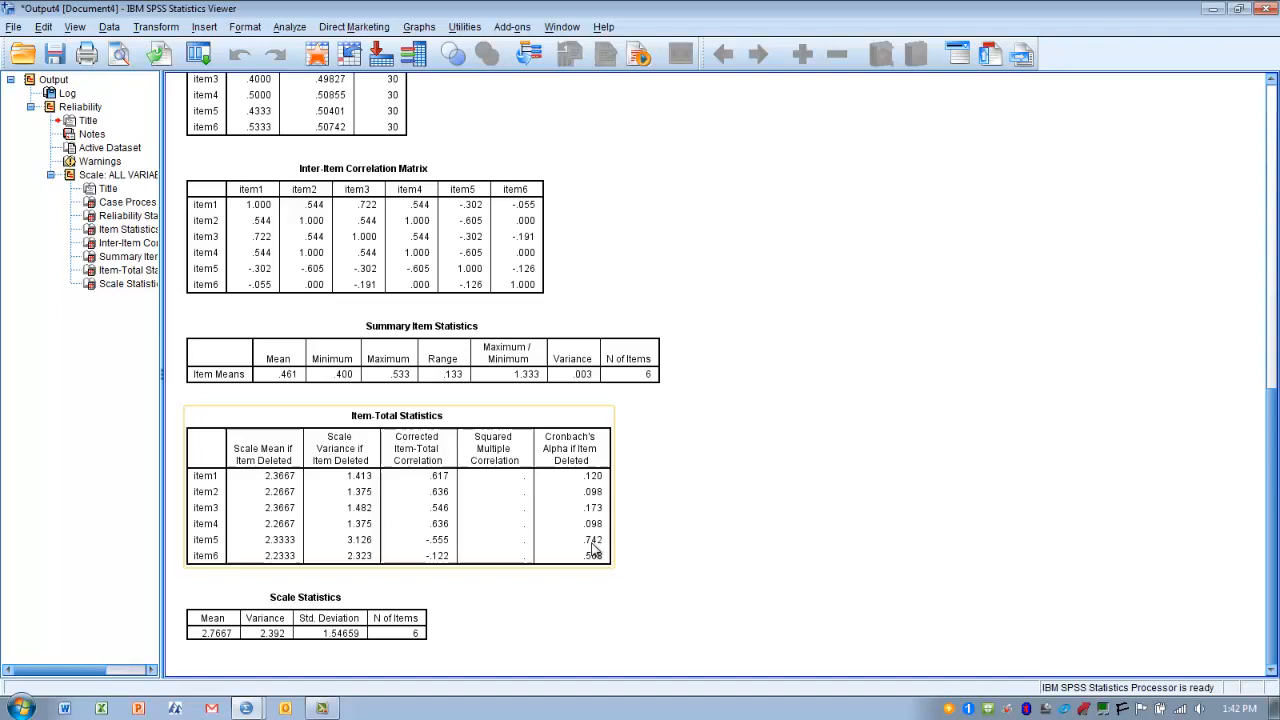